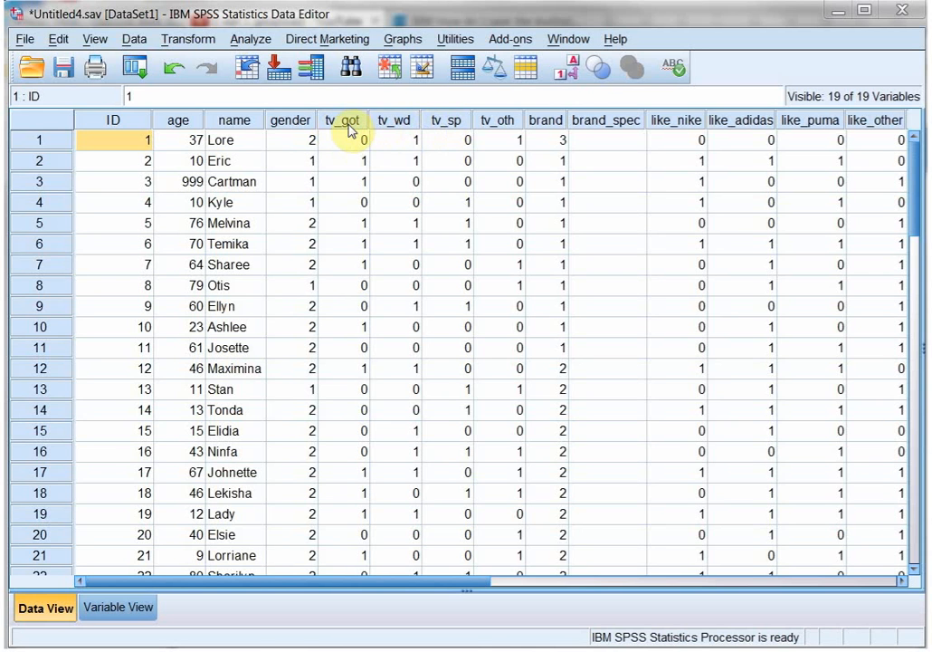
mouse_move(450, 119)
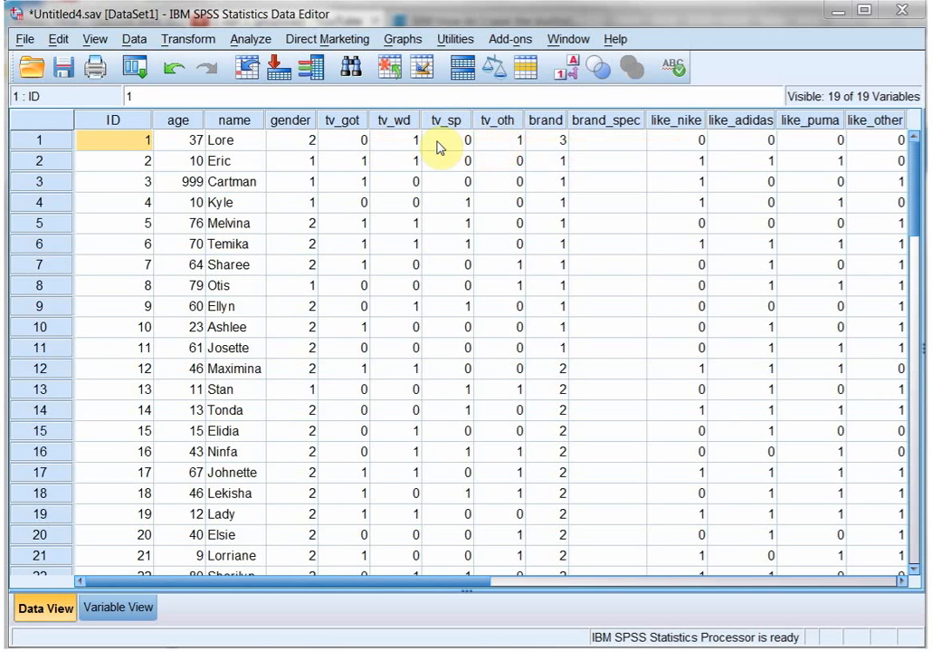
mouse_move(366, 146)
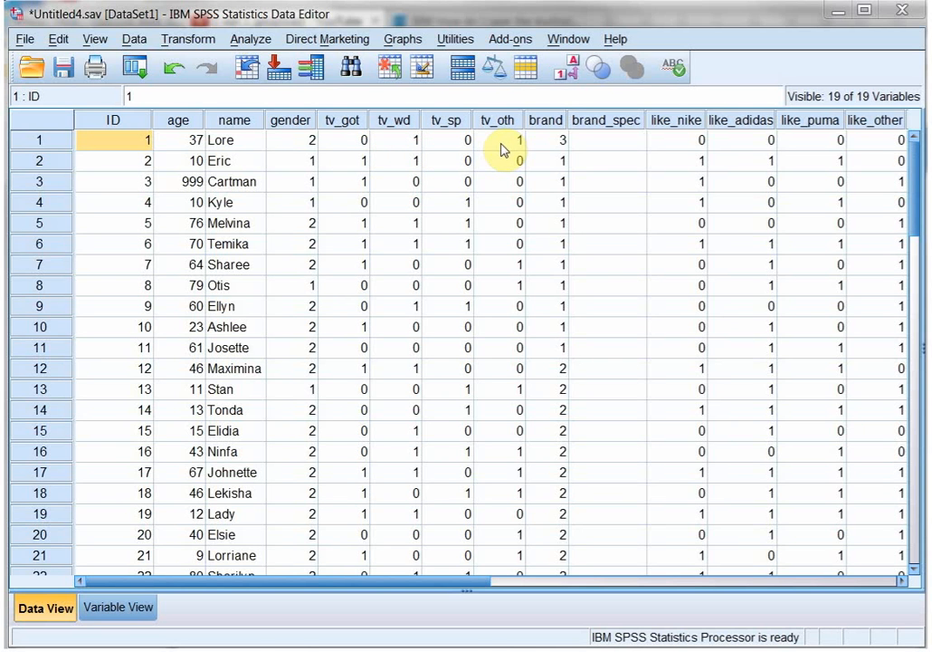
mouse_move(378, 160)
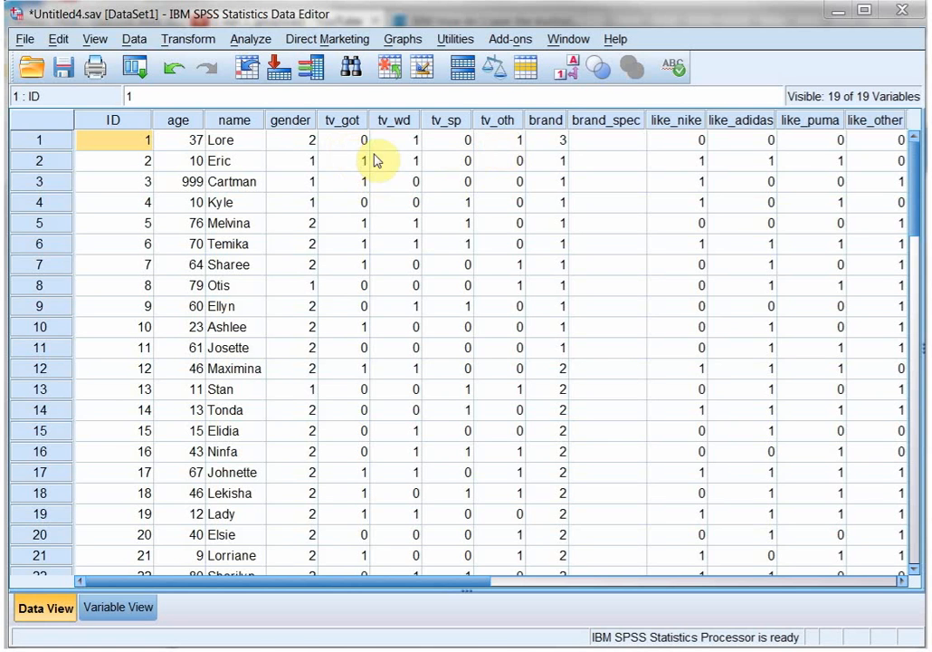
mouse_move(498, 145)
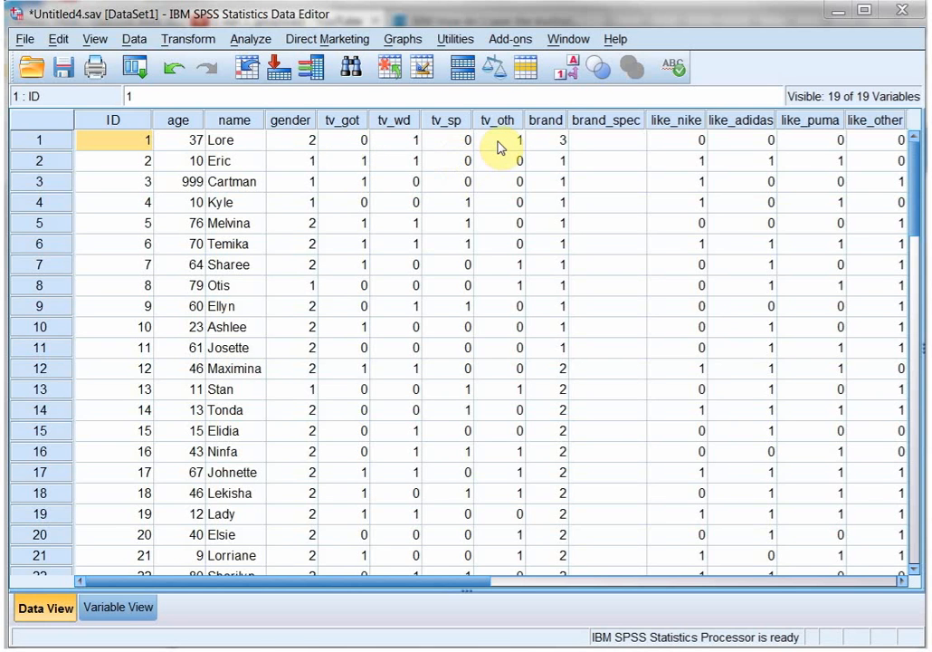
mouse_move(356, 140)
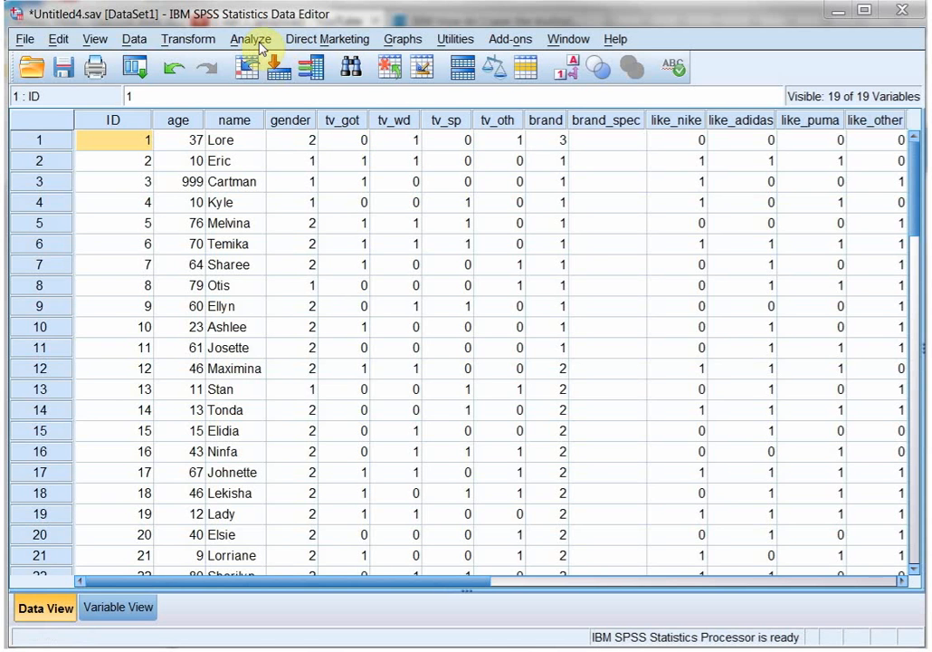
- Remove the old $test set and select the four TV series variables
click(251, 39)
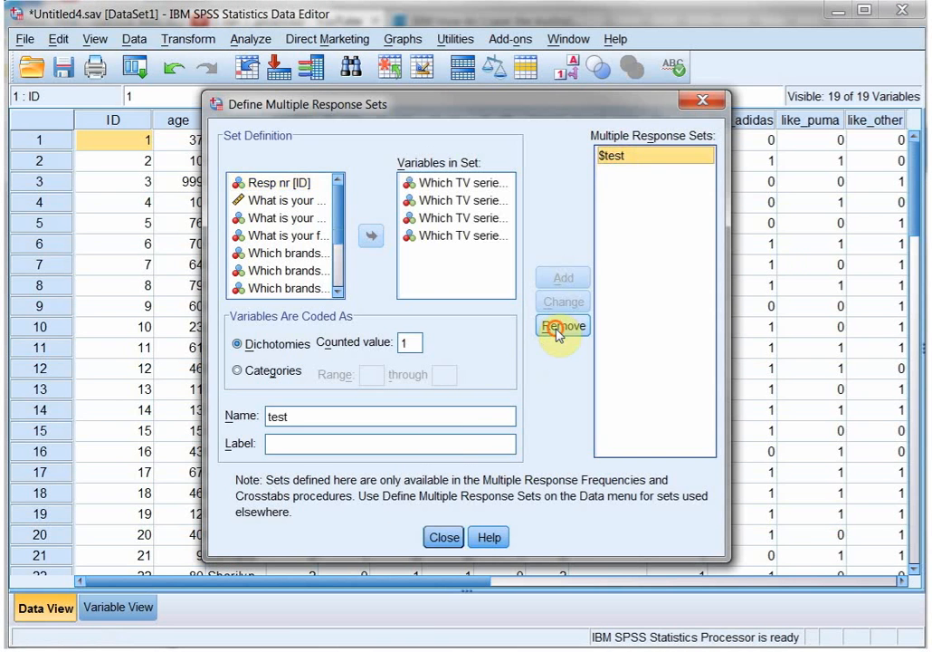
click(562, 326)
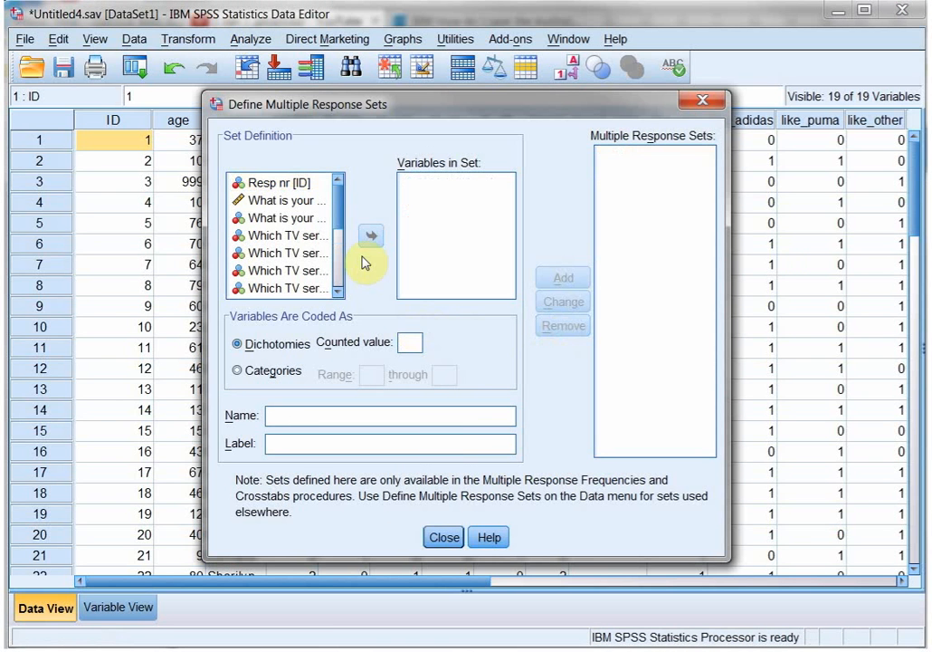
click(285, 236)
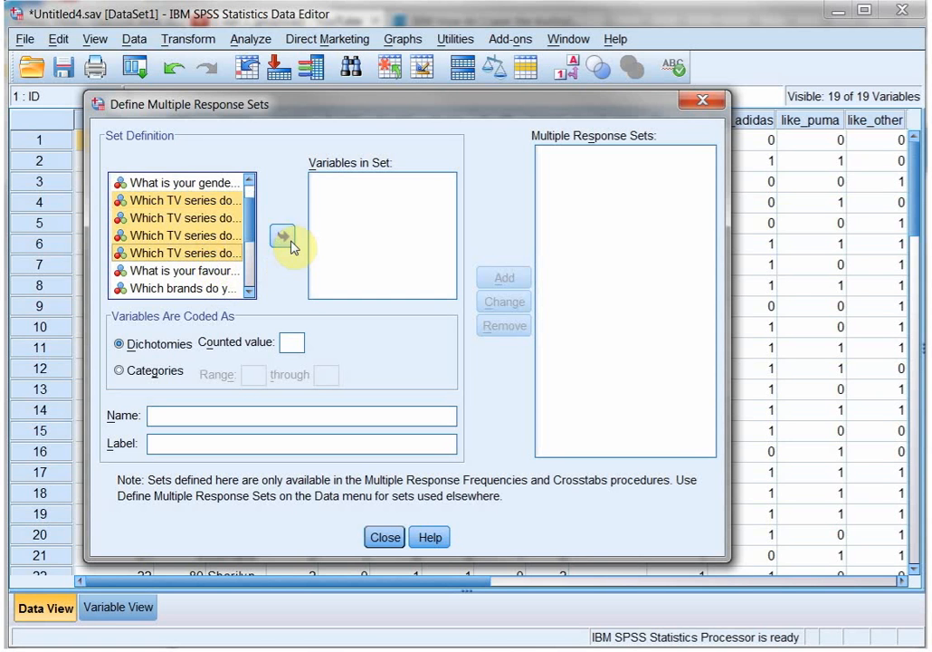
- Move the four TV series questions into the set with counted value 1
click(282, 236)
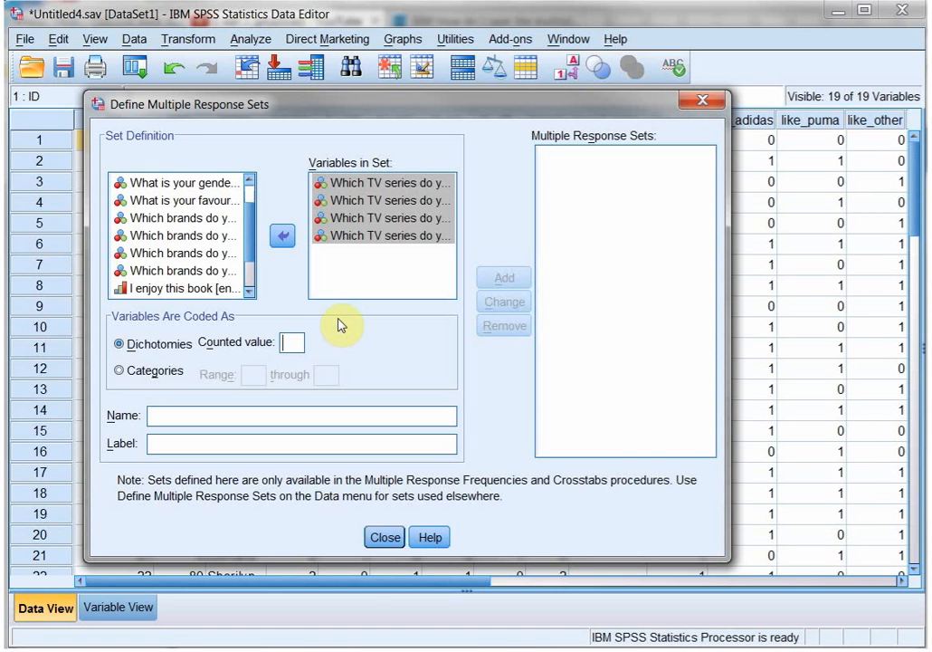
text(1)
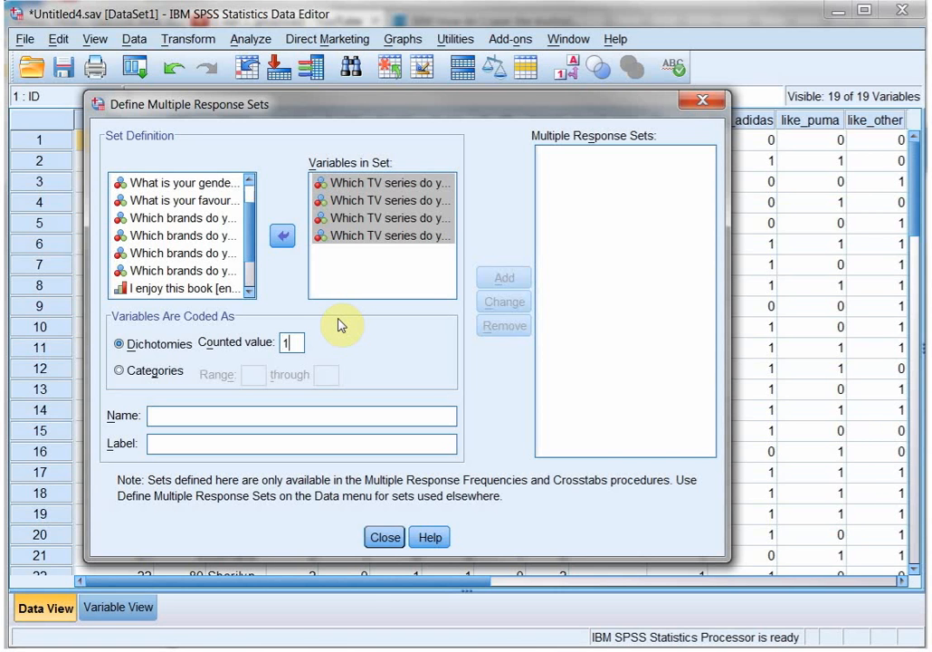
click(291, 342)
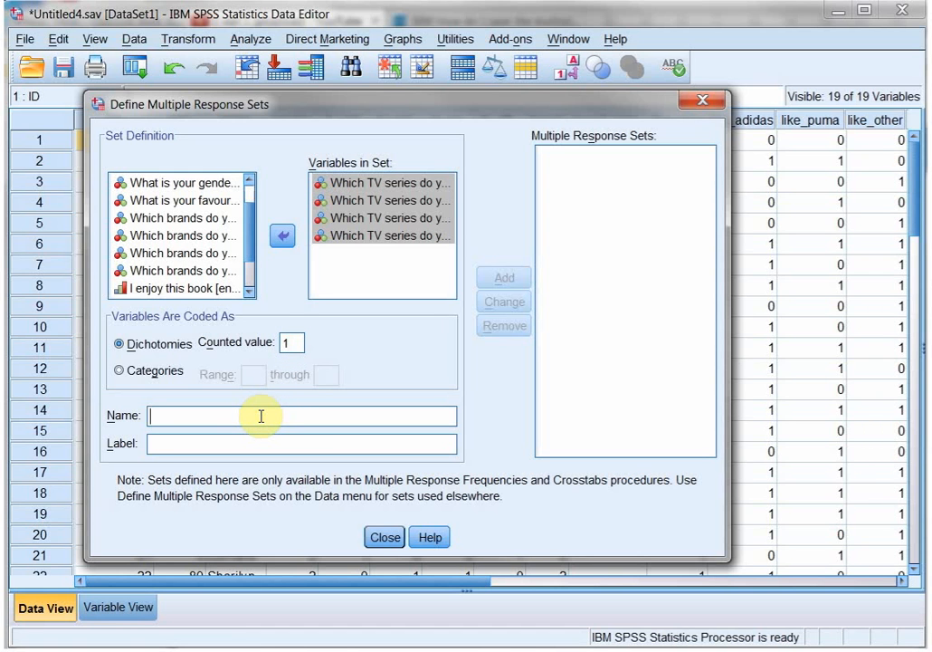
- Name the set tv_series, label it 'Which TV series do you watch?' and add it
text(t)
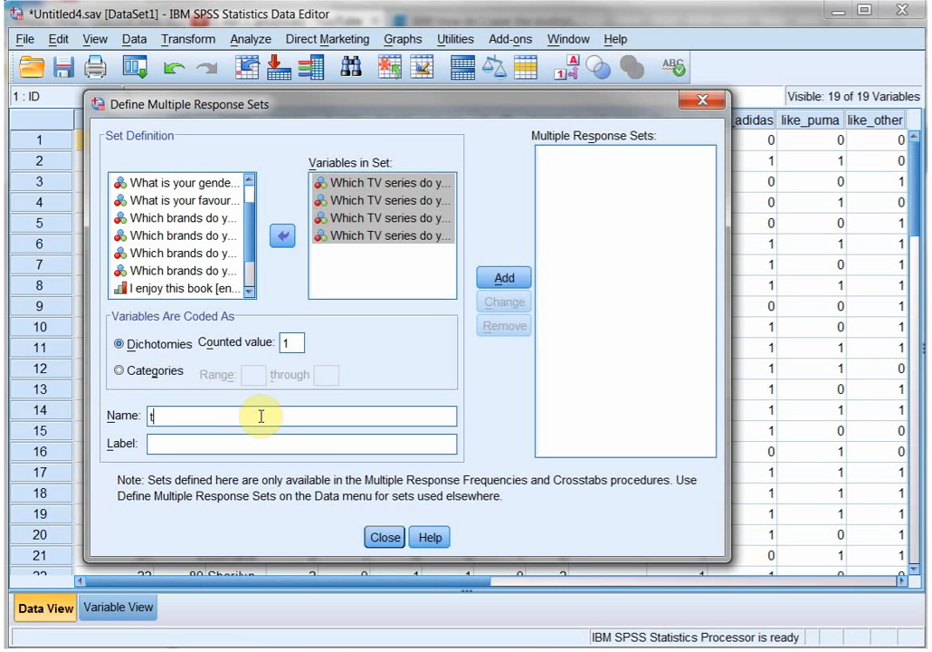
text(v_series)
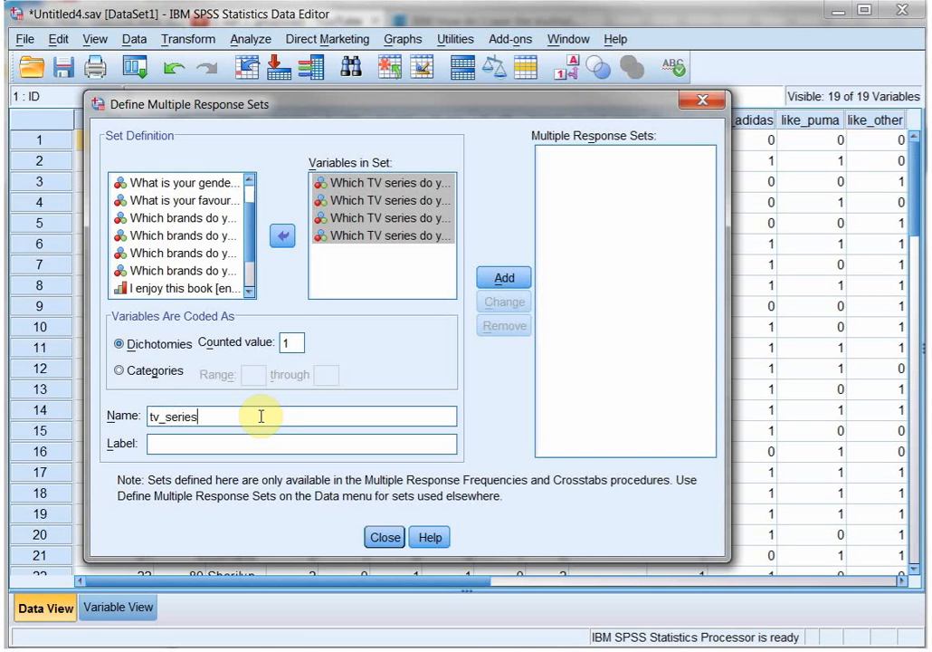
text(W)
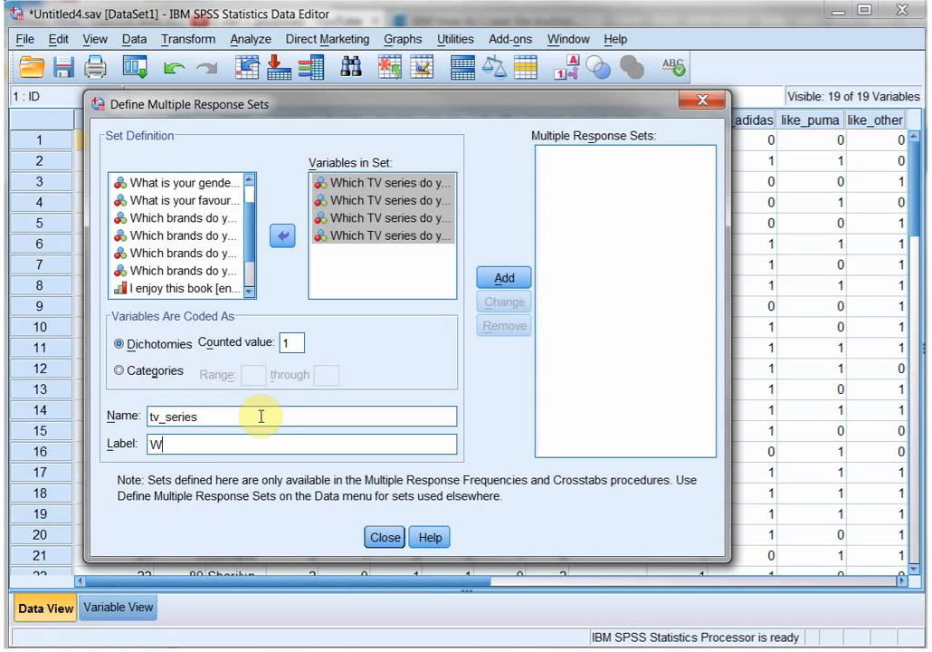
text(hich TV)
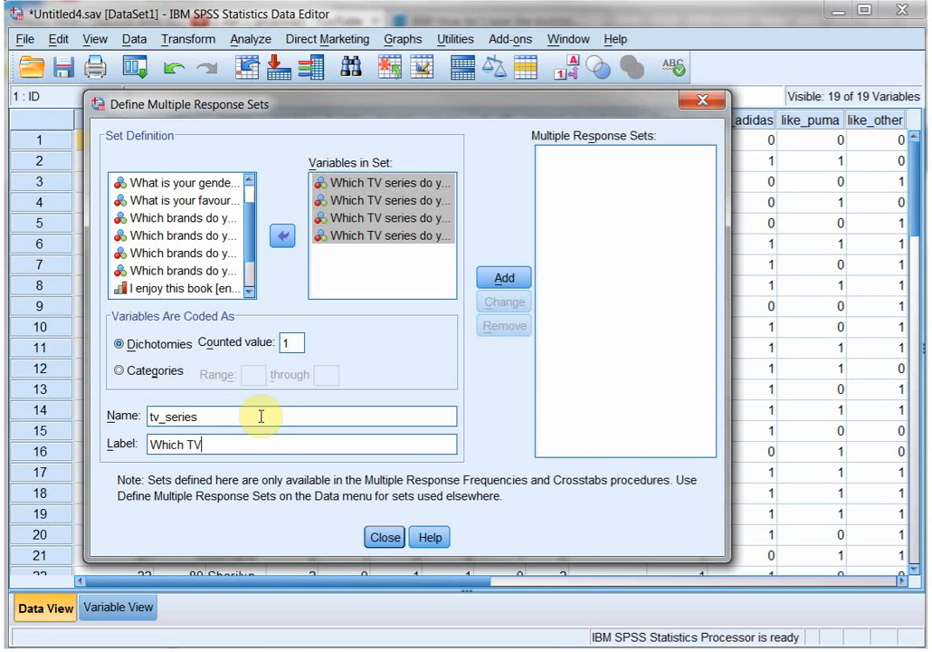
text(series d)
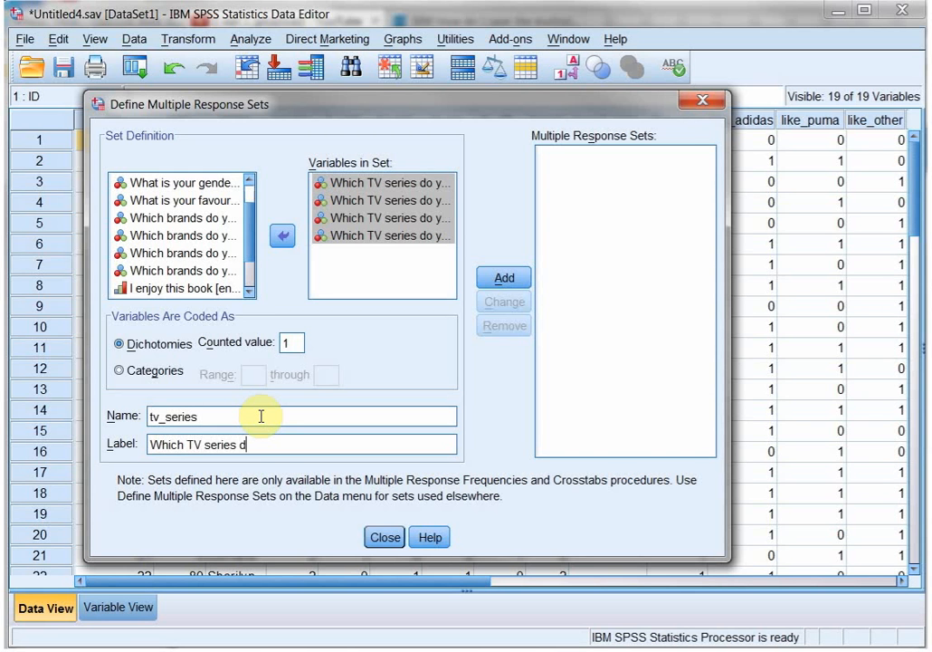
text(o you watch?)
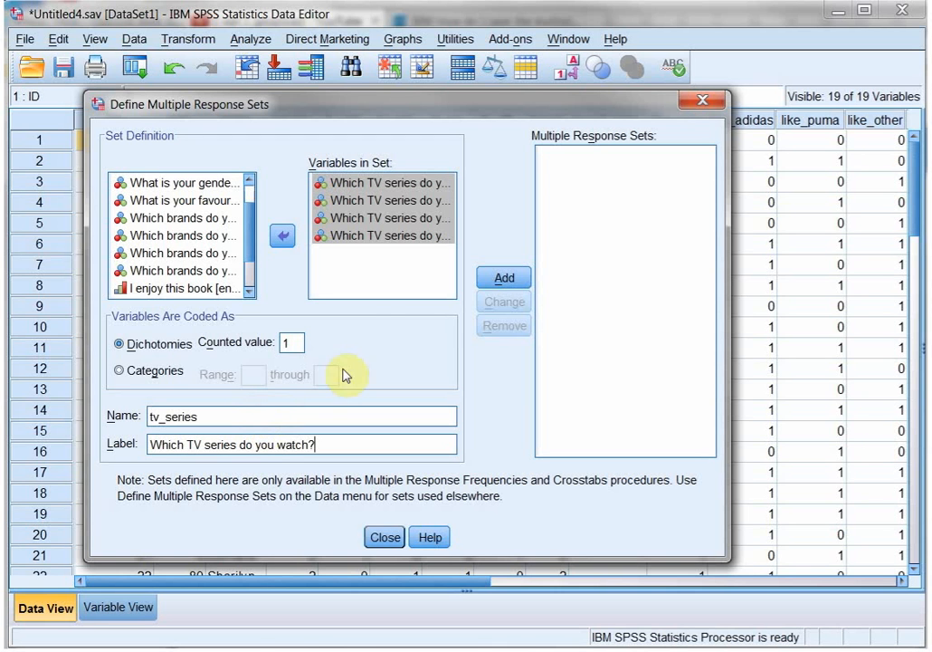
click(504, 277)
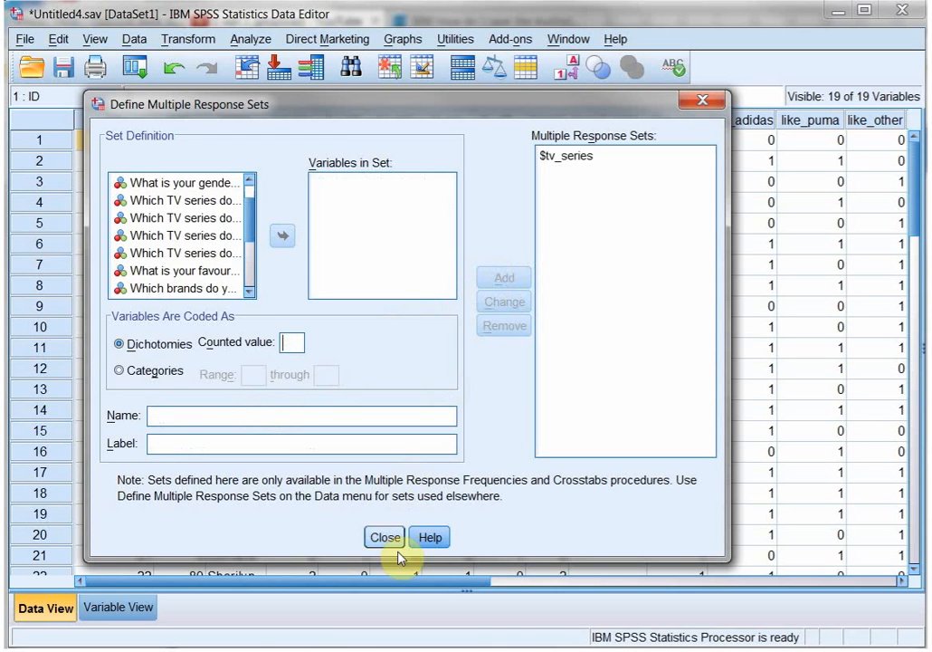
- Run Multiple Response Frequencies on $tv_series to get its frequency table
click(384, 536)
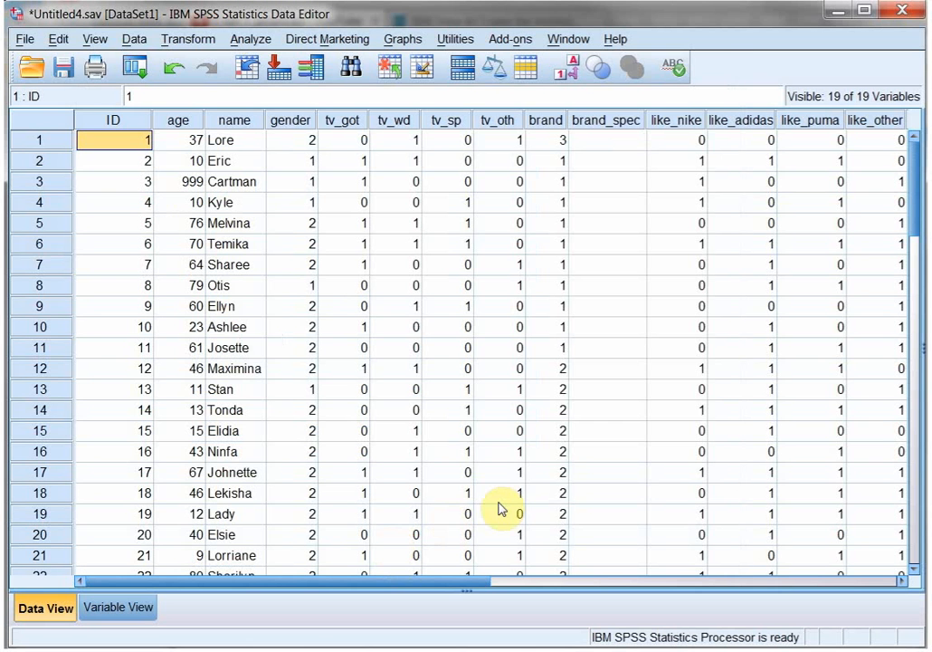
mouse_move(251, 39)
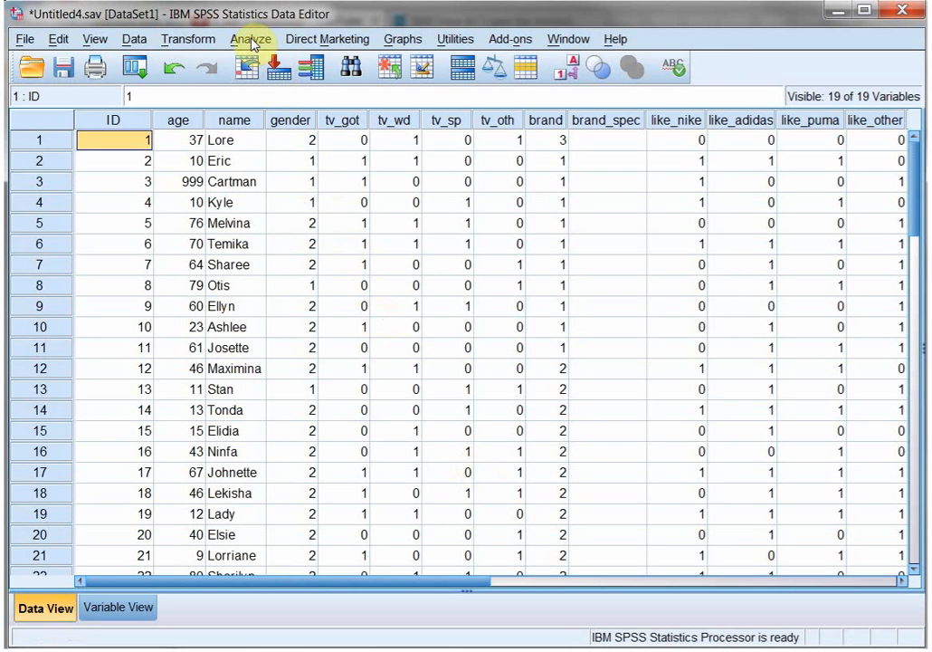
click(250, 38)
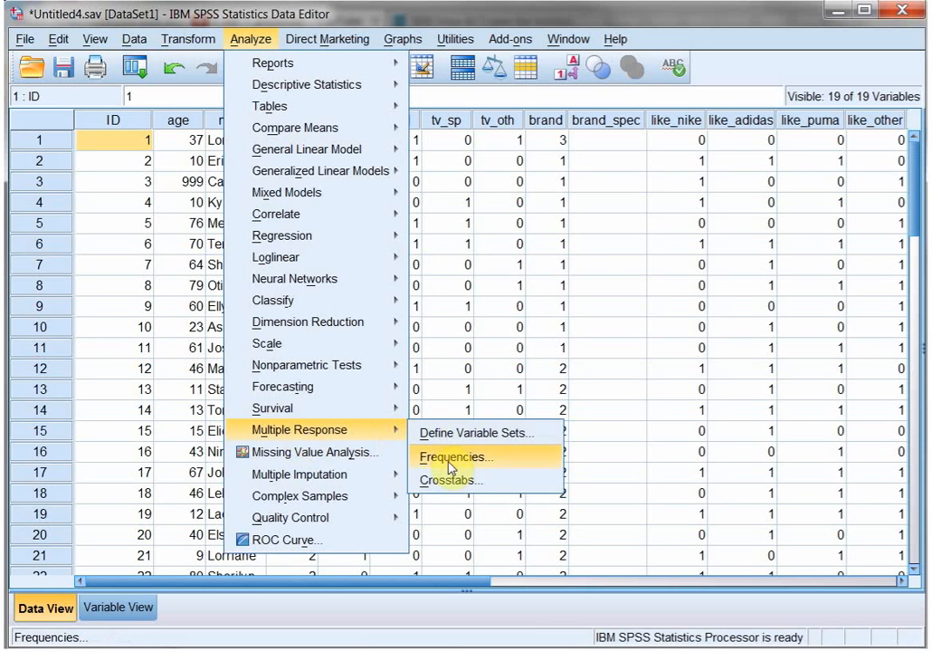
mouse_move(461, 463)
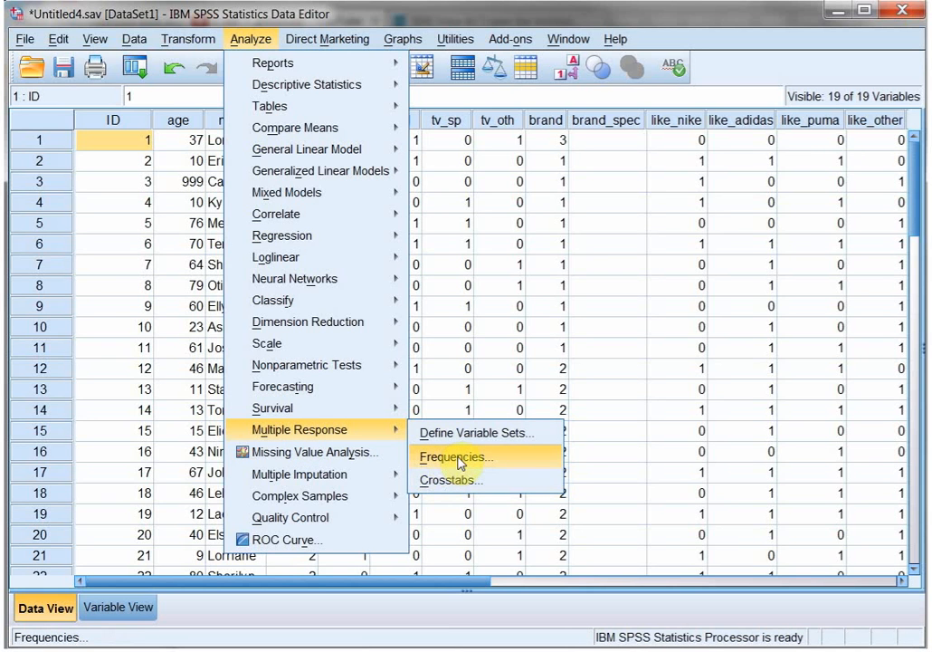
click(459, 456)
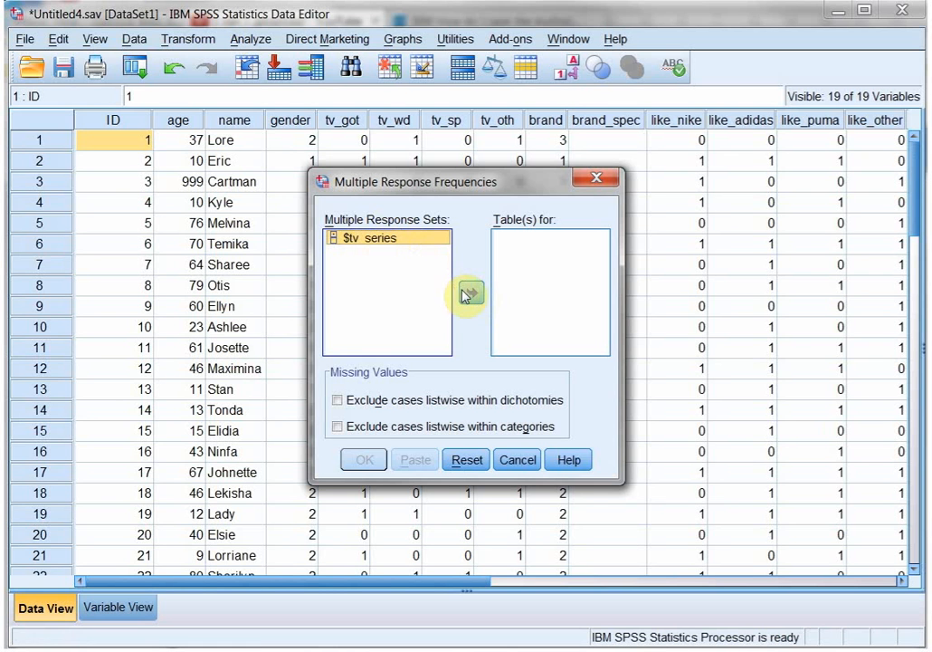
click(468, 293)
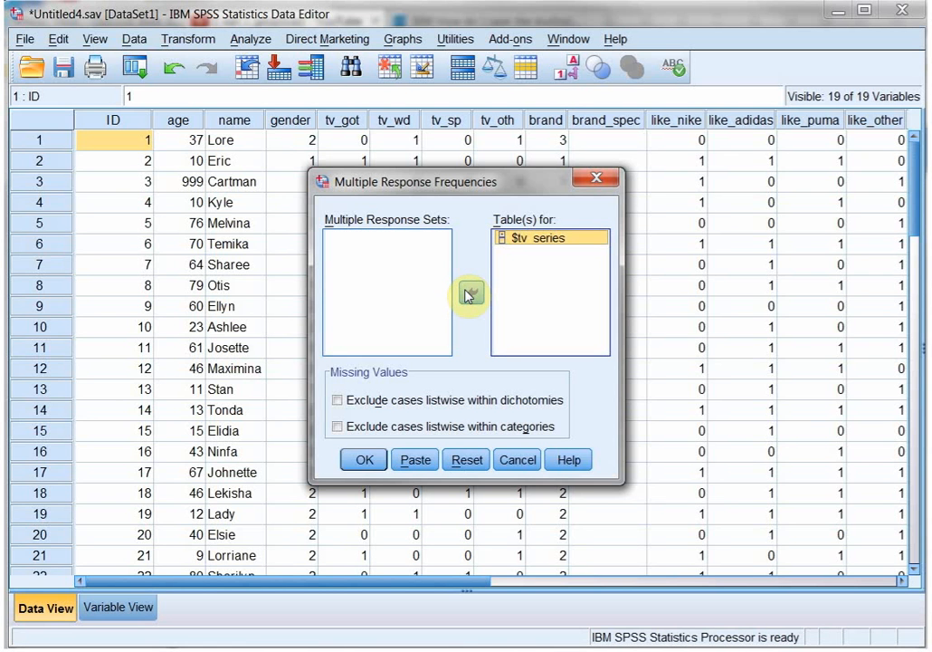
click(363, 459)
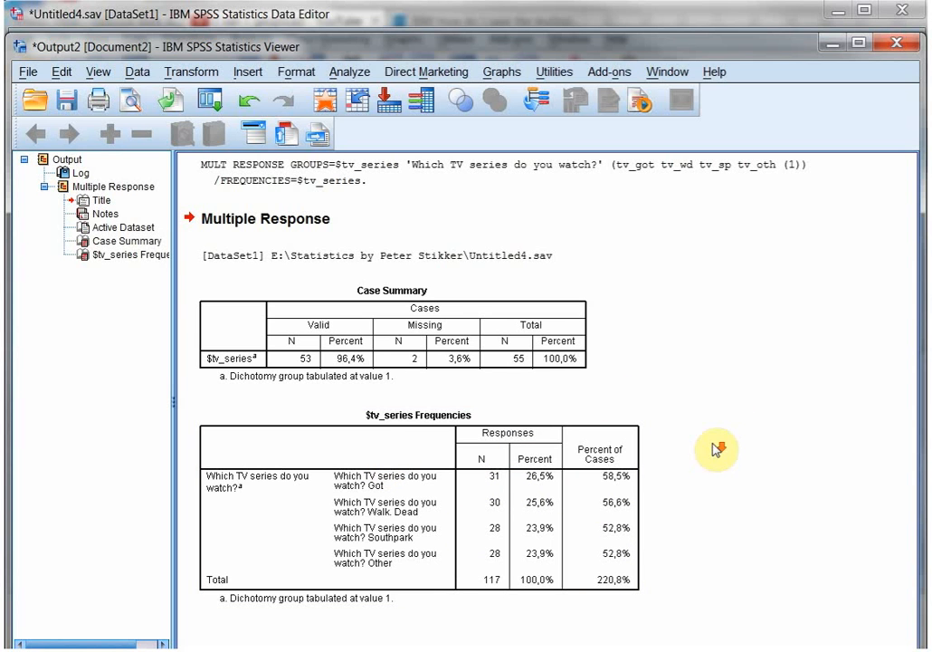
mouse_move(714, 464)
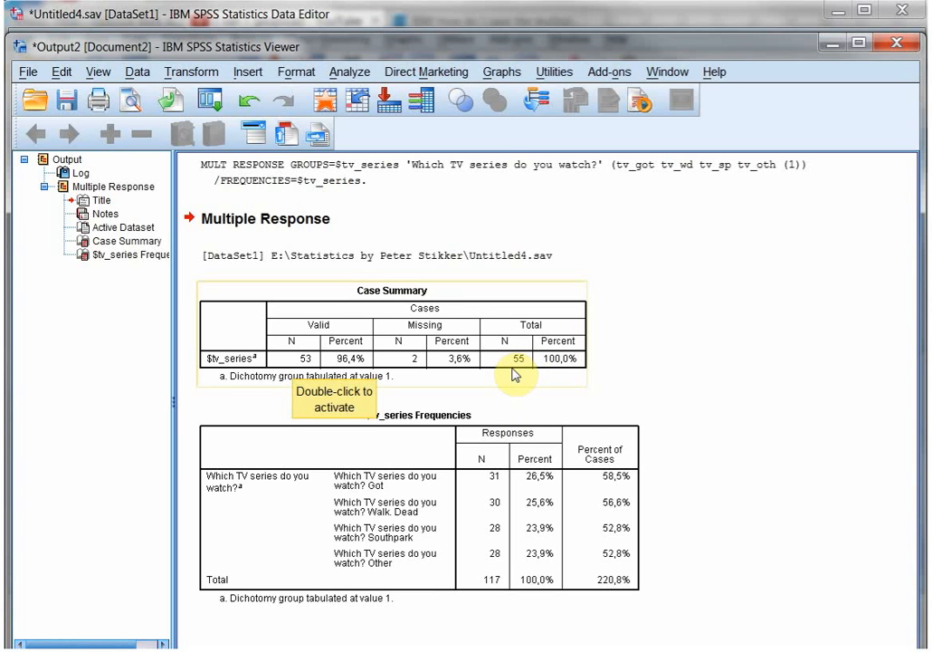
mouse_move(493, 587)
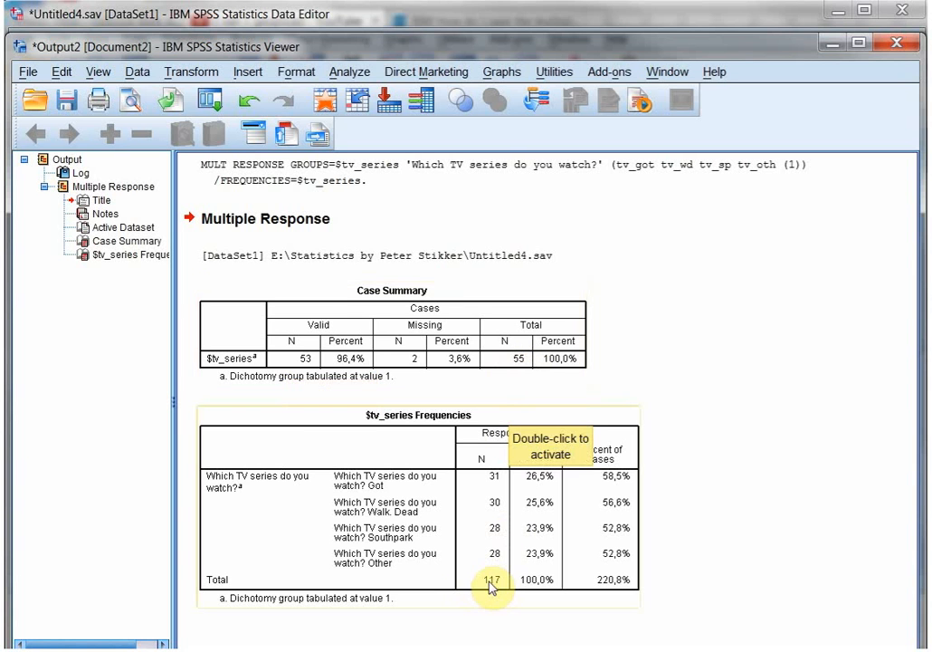
mouse_move(514, 493)
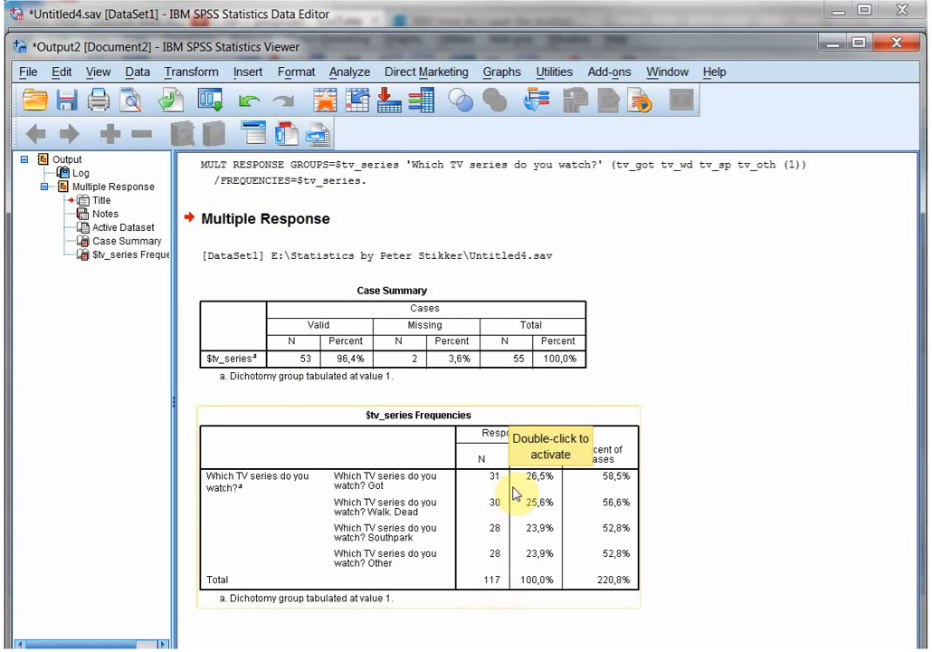
mouse_move(537, 561)
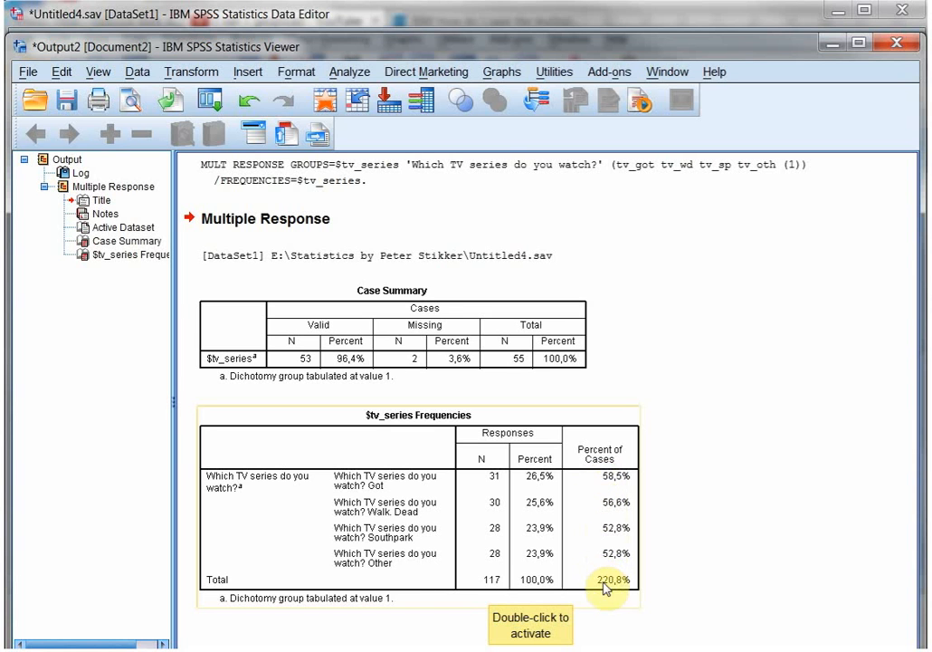
mouse_move(433, 484)
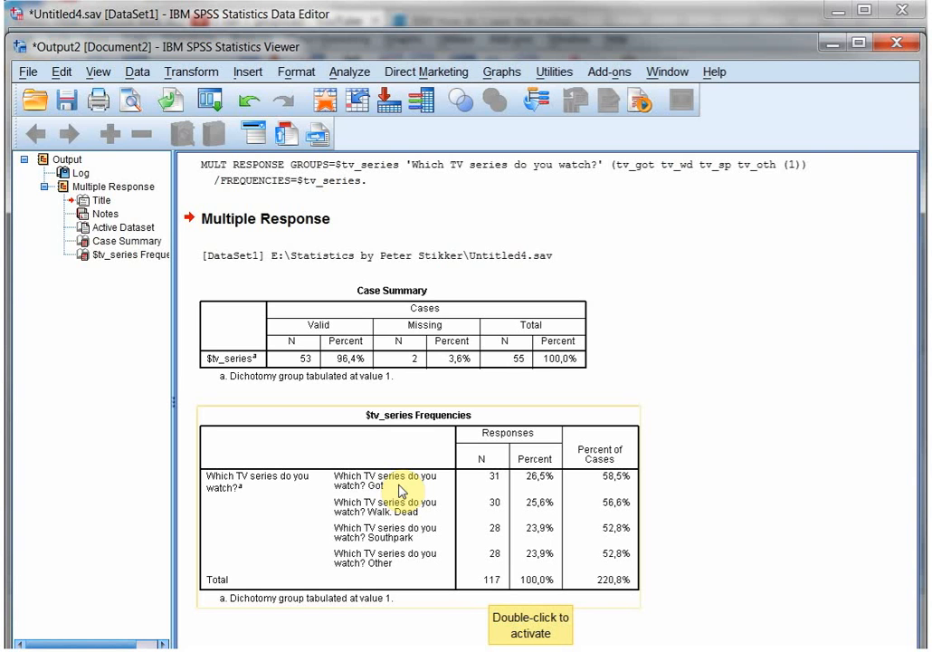
mouse_move(557, 579)
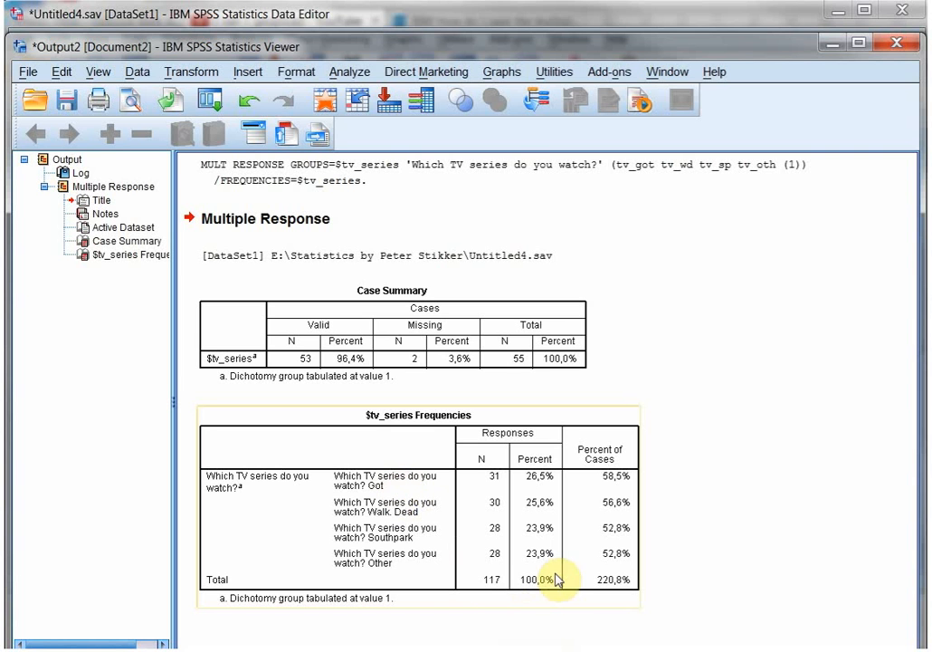
mouse_move(604, 579)
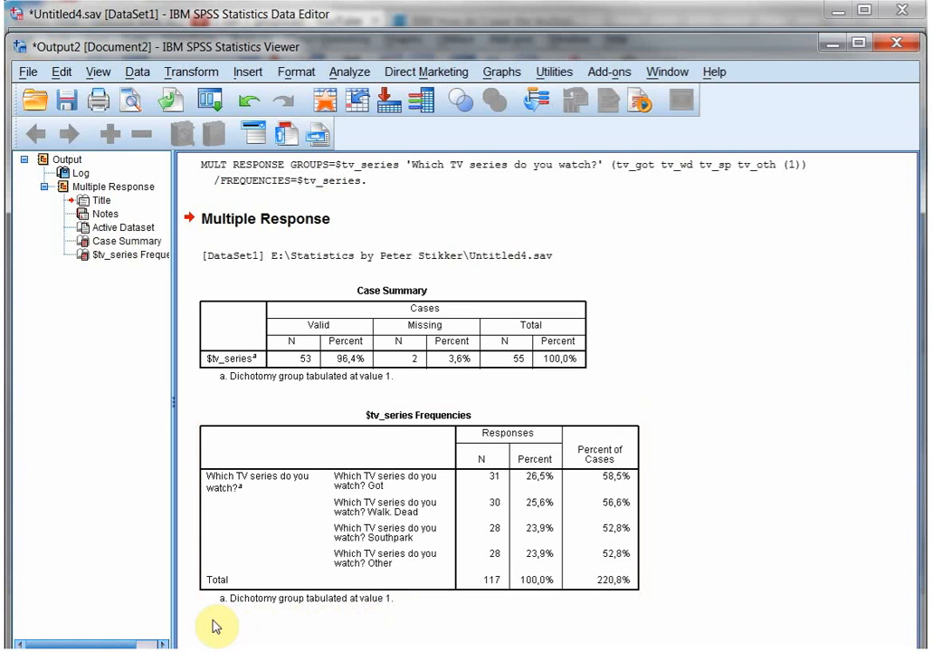
mouse_move(252, 625)
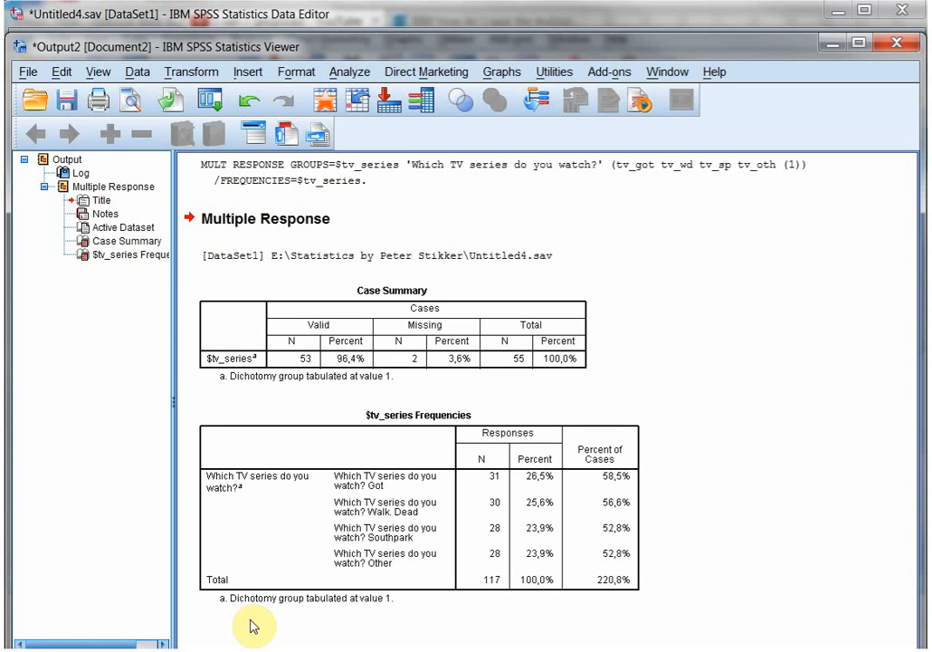
mouse_move(651, 305)
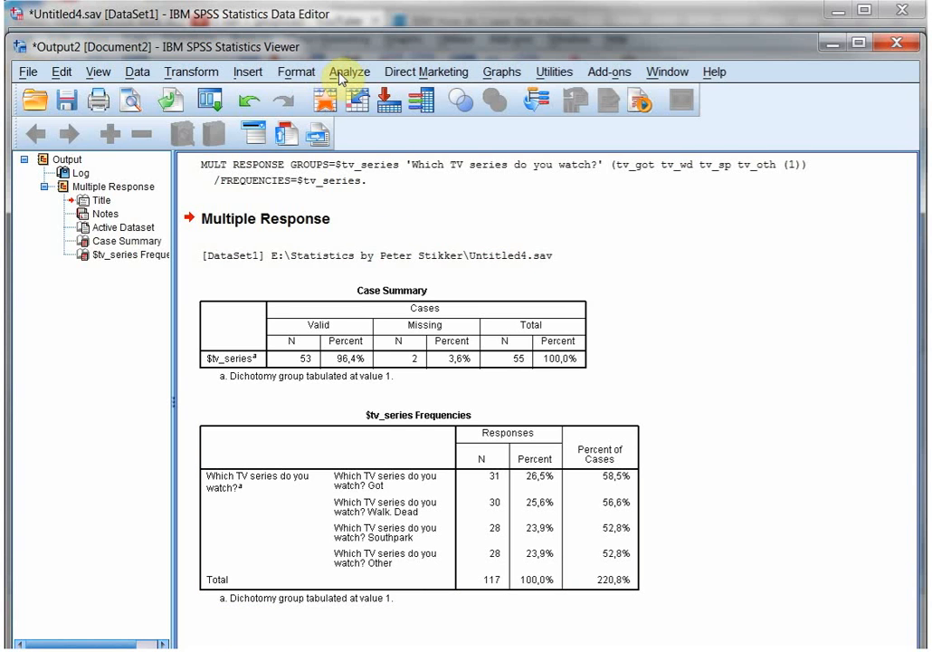
- In Tables > Multiple Response Sets, put the four TV series variables in with counted value 1
click(349, 71)
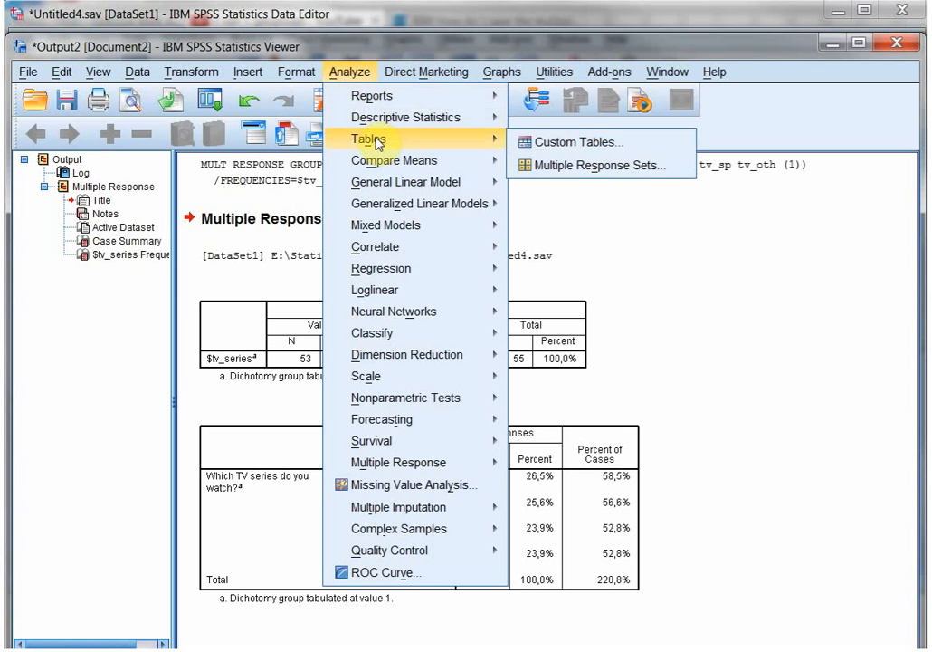
mouse_move(607, 165)
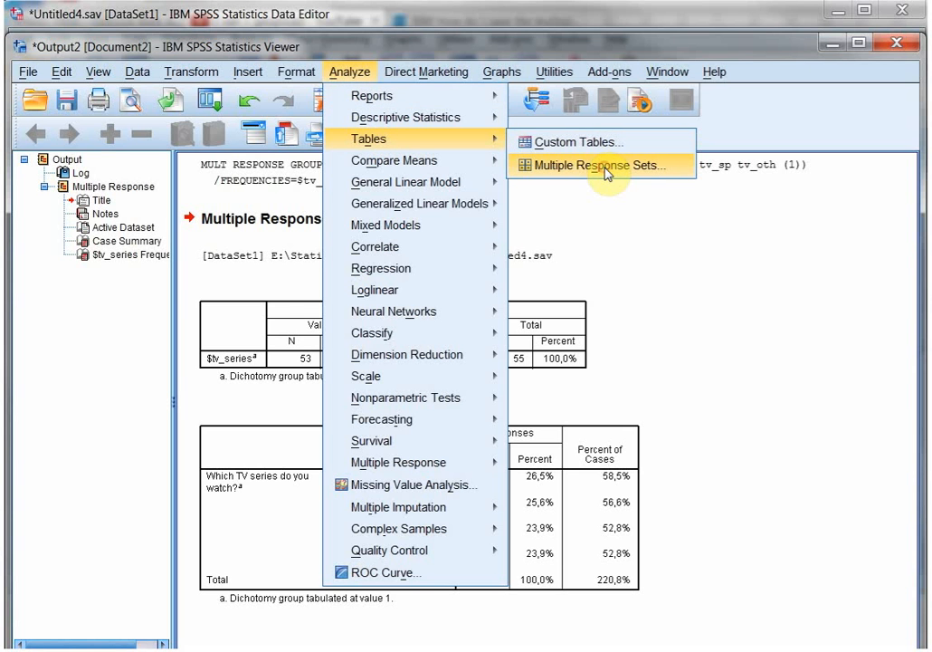
click(589, 165)
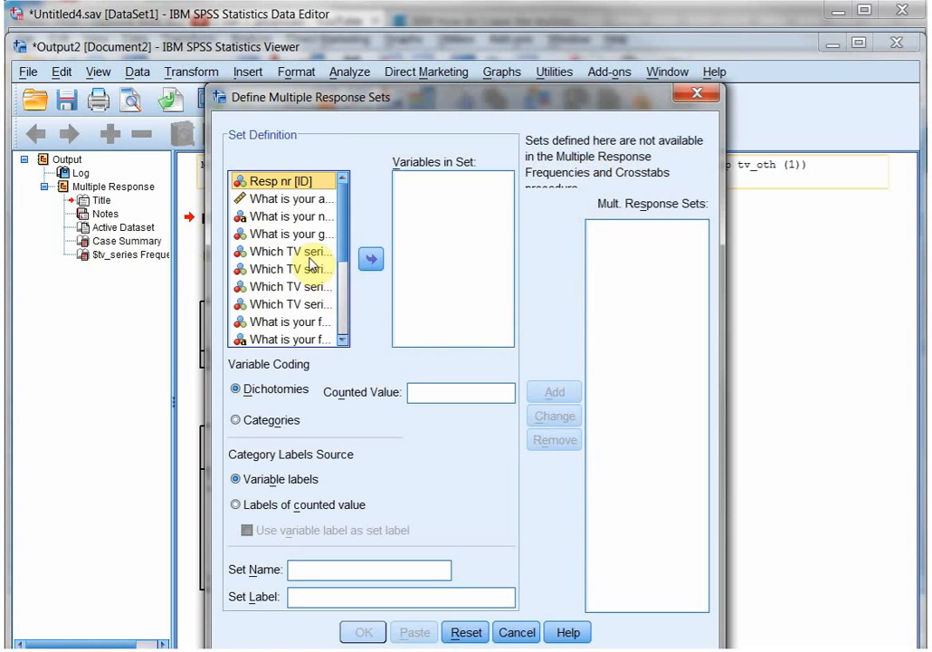
click(290, 251)
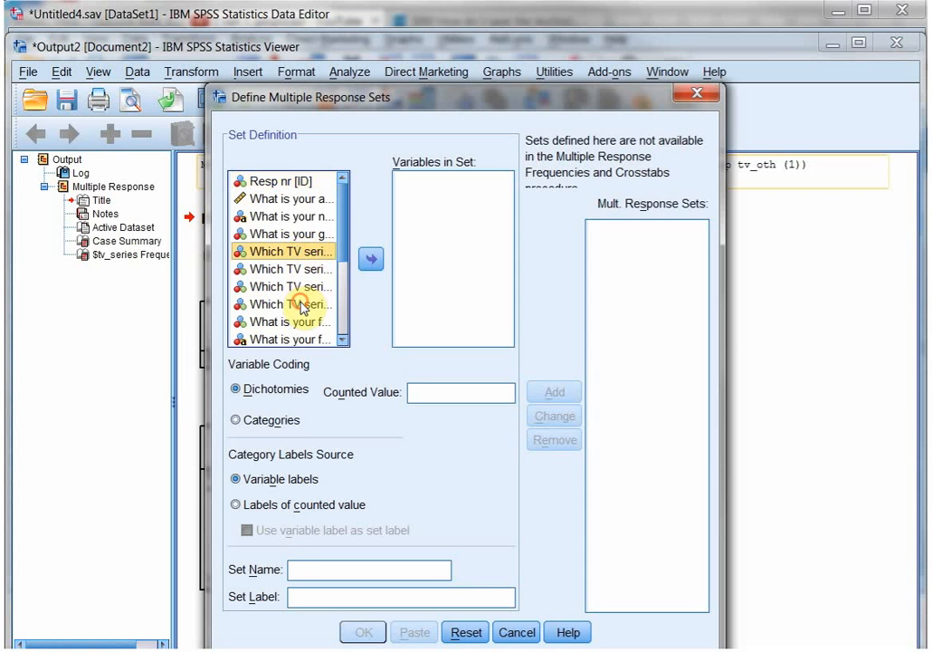
click(370, 258)
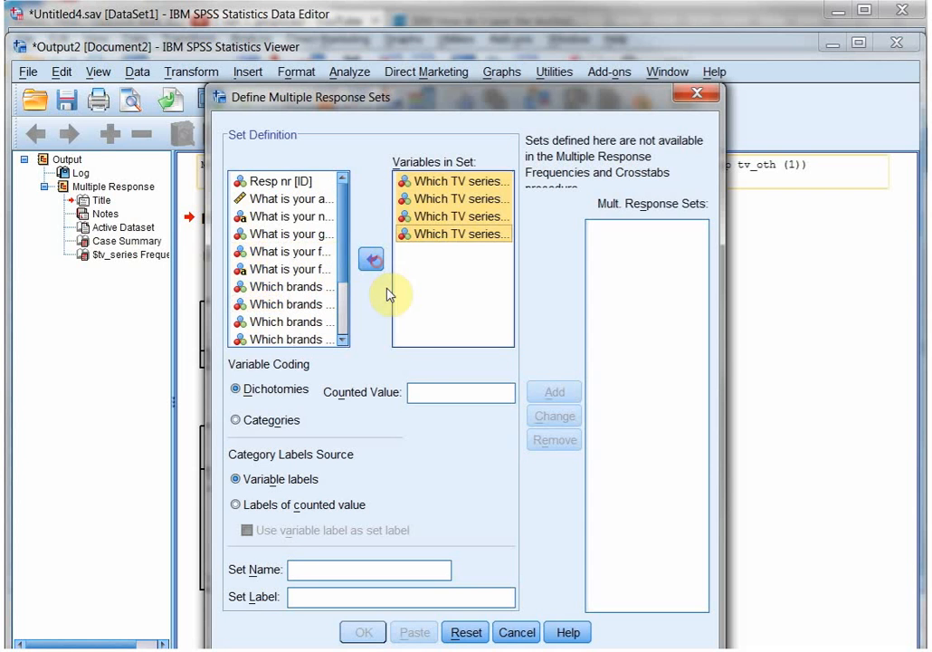
text(1)
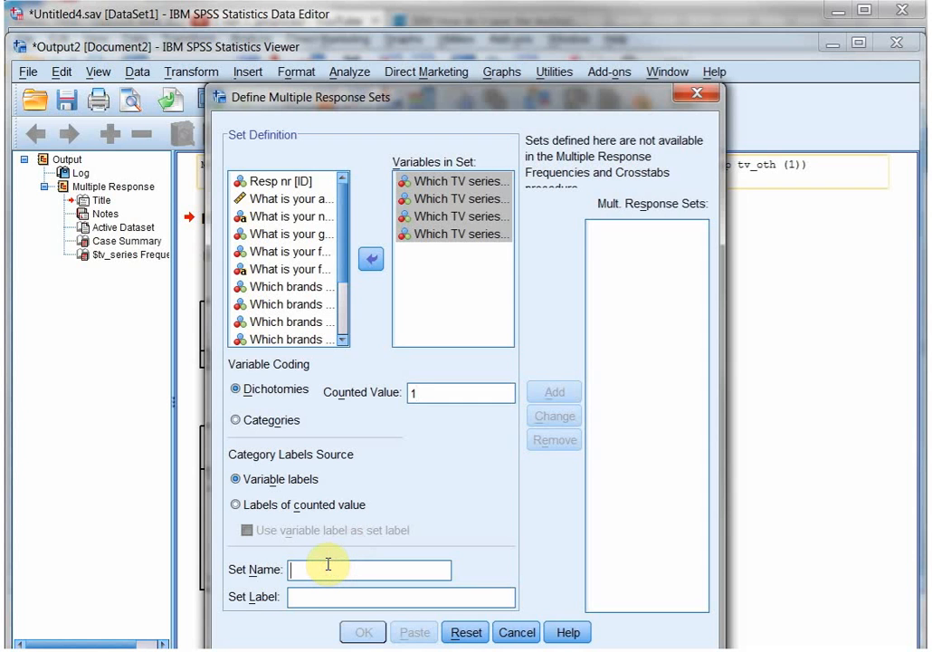
- Name the set tv_series, label it 'Which TV series do you watch?' and add it
text(tv_series)
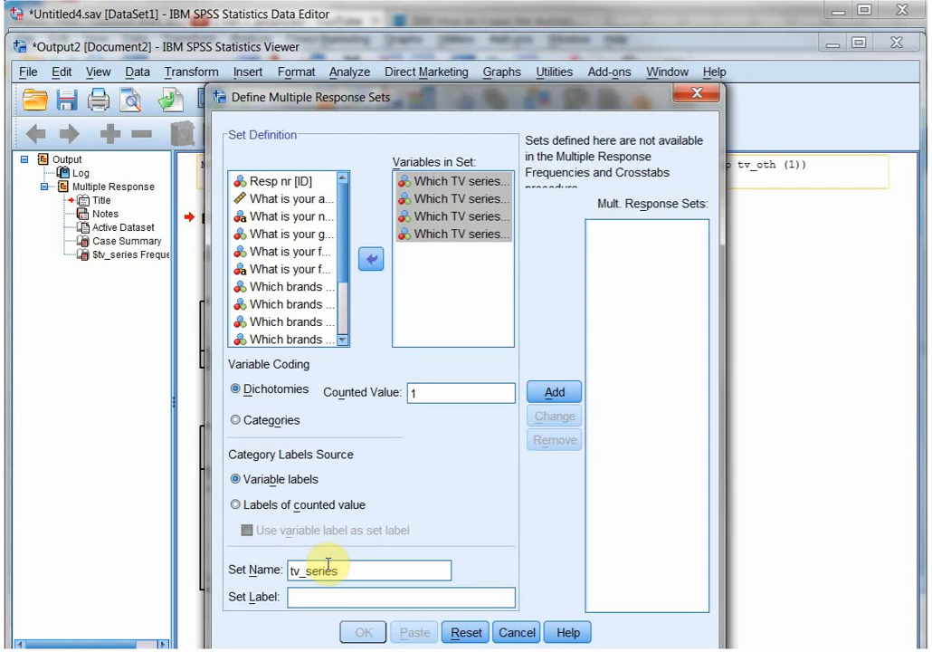
text(Which TV series do you w)
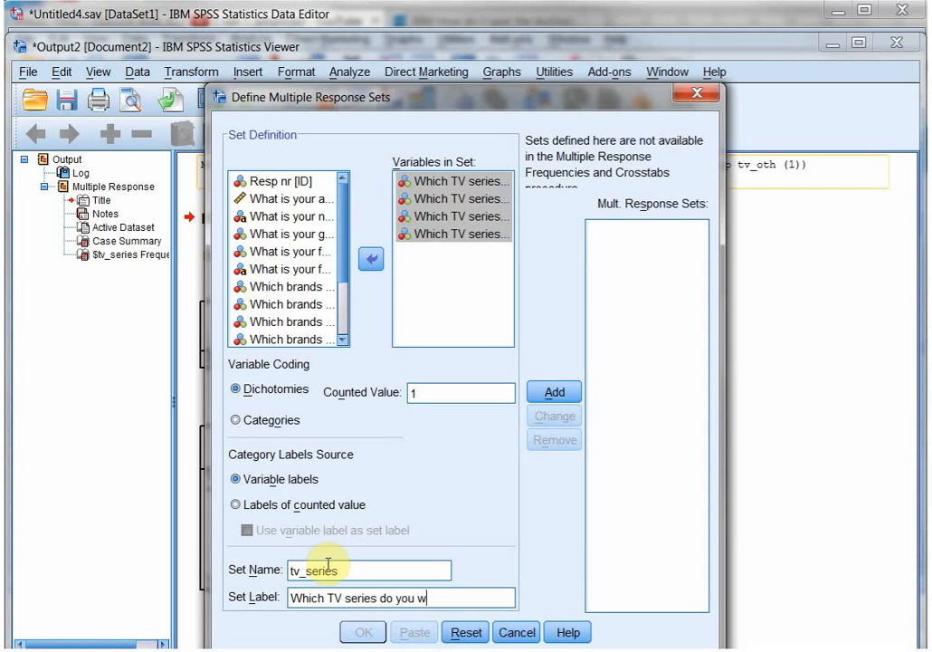
text(atch?)
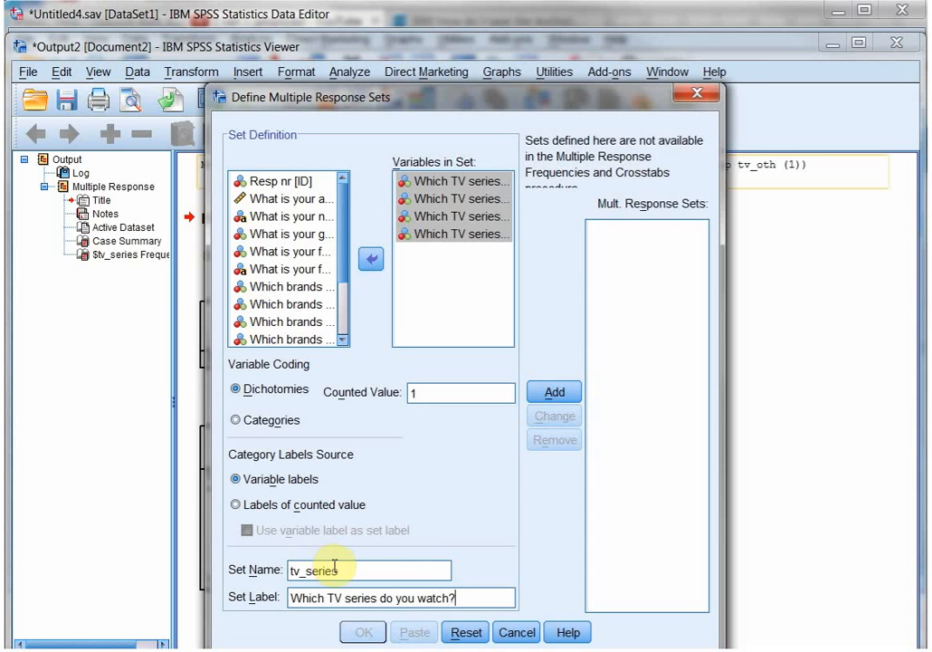
click(553, 391)
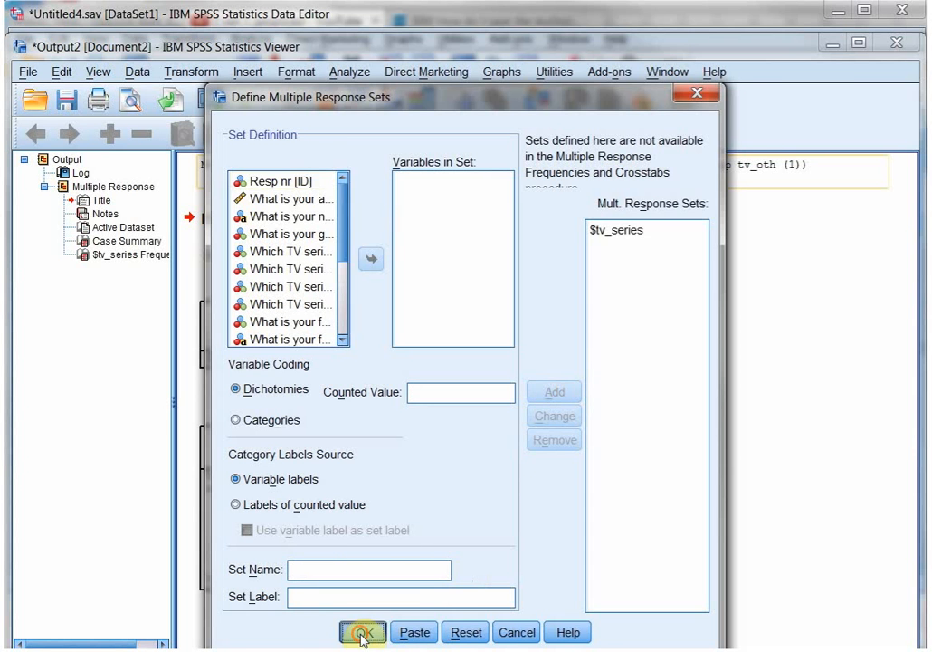
- Confirm the $tv_series set and start Custom Tables
click(362, 631)
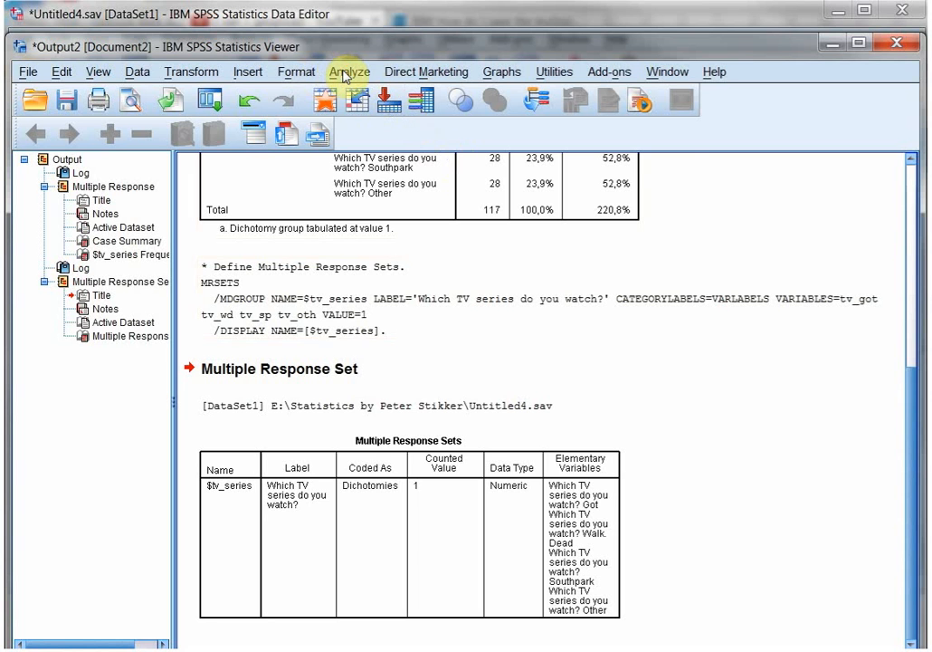
click(350, 71)
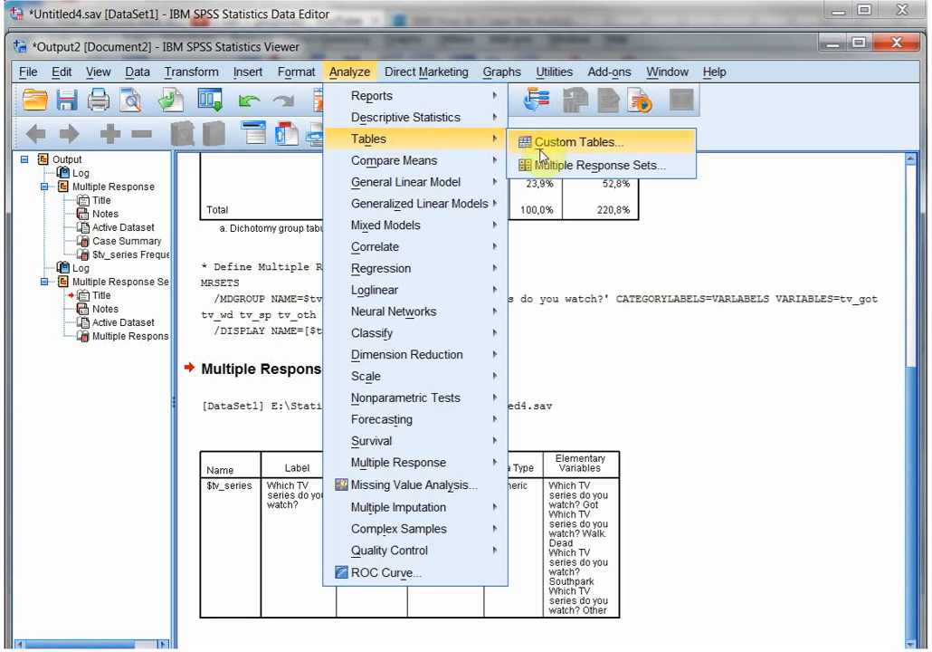
mouse_move(593, 164)
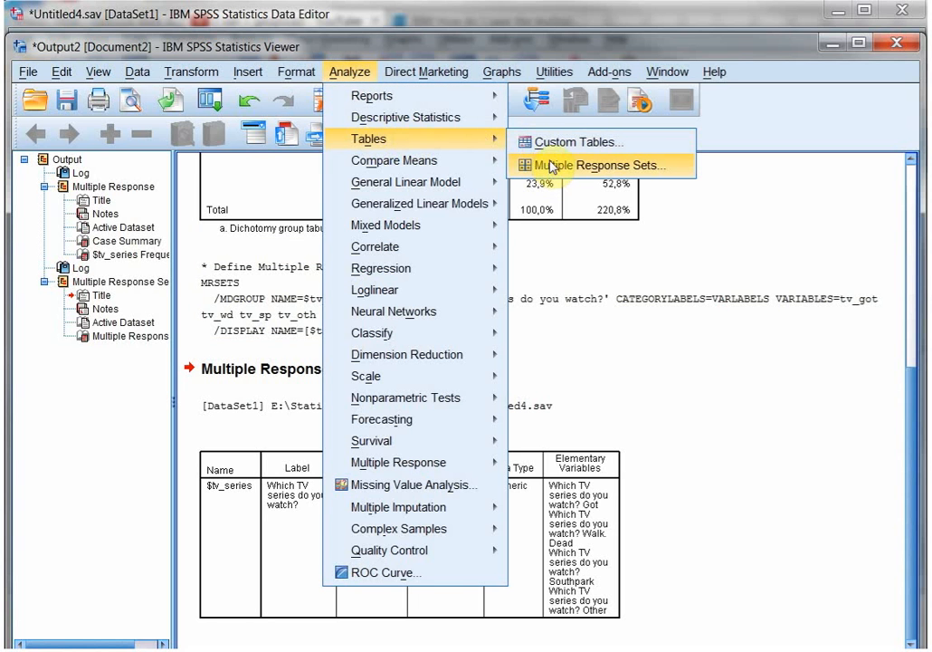
mouse_move(579, 141)
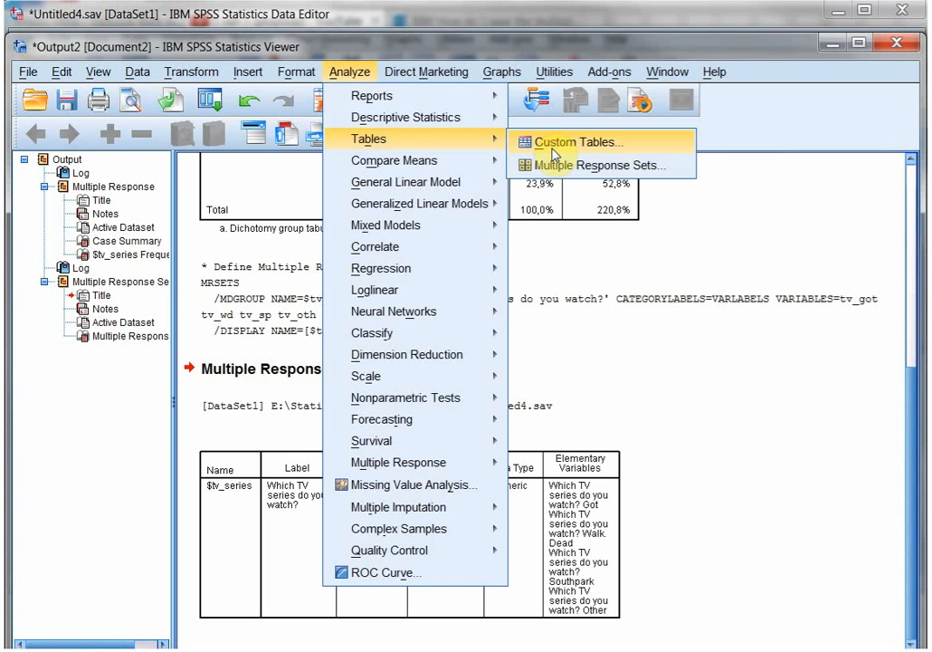
click(576, 142)
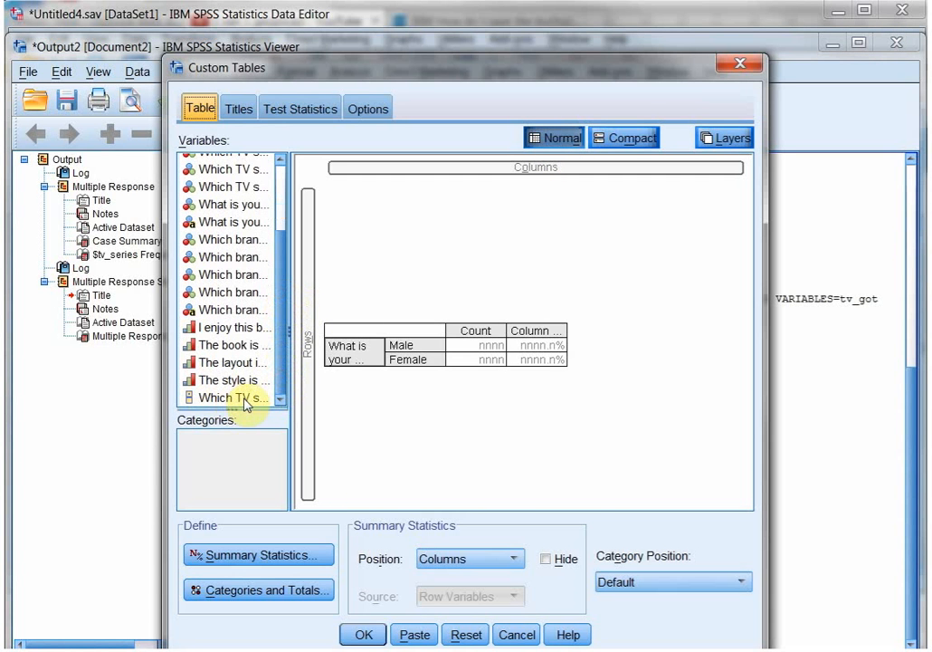
- Place the $tv_series set as rows and run the count table
click(466, 633)
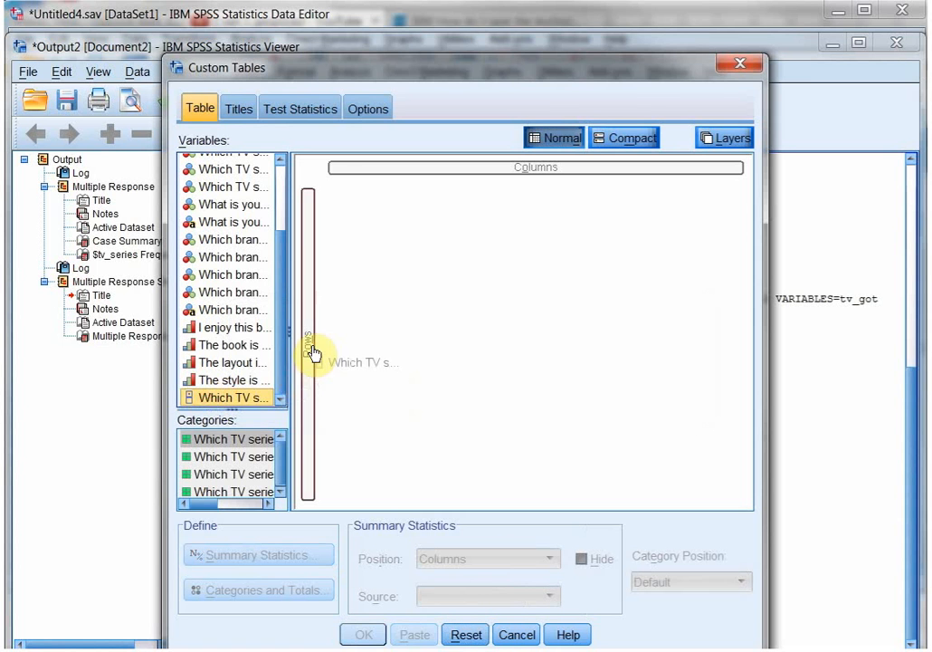
drag(231, 397, 353, 349)
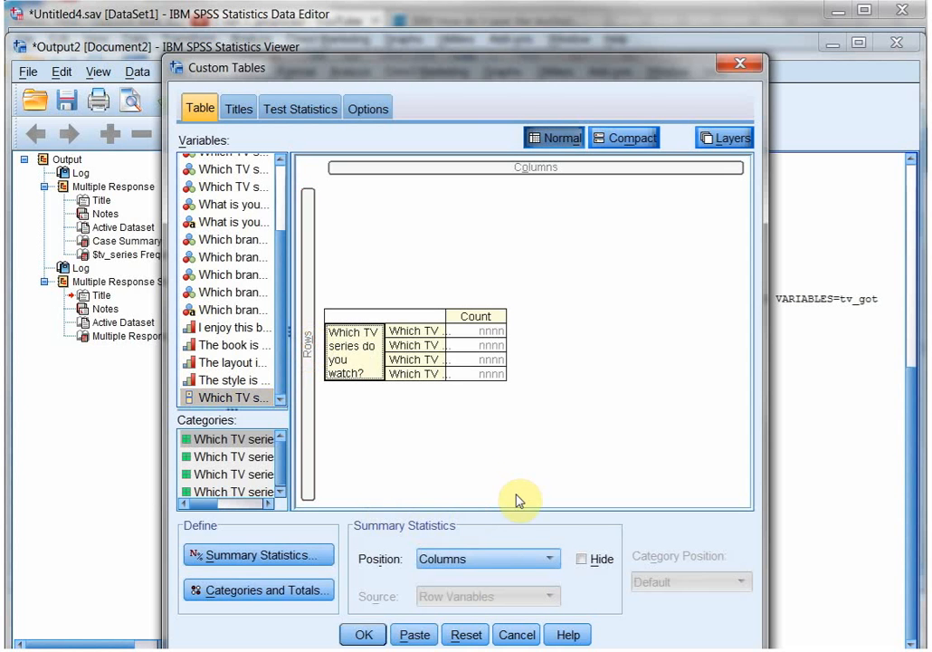
click(362, 633)
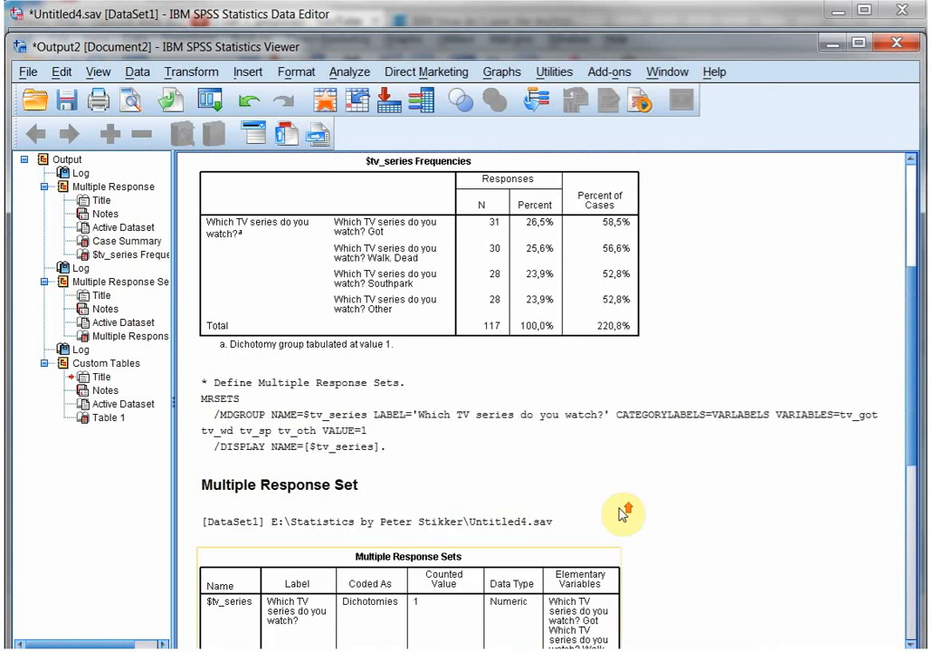
- Scroll the Output Viewer down to the custom table counts (Got 31, Walking Dead 30, Southpark 28, Other 28)
scroll(down, 3)
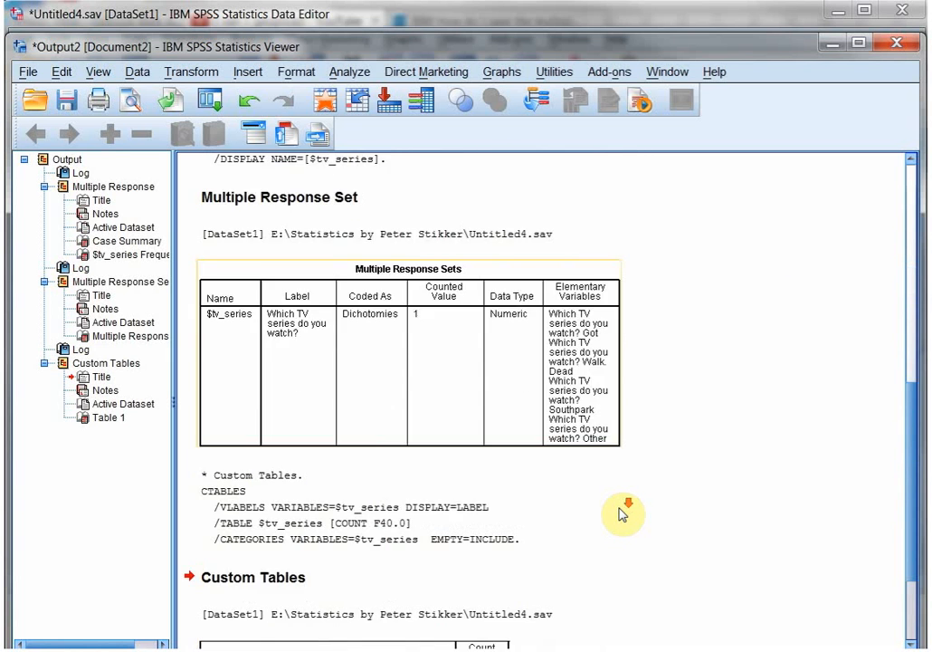
scroll(down, 3)
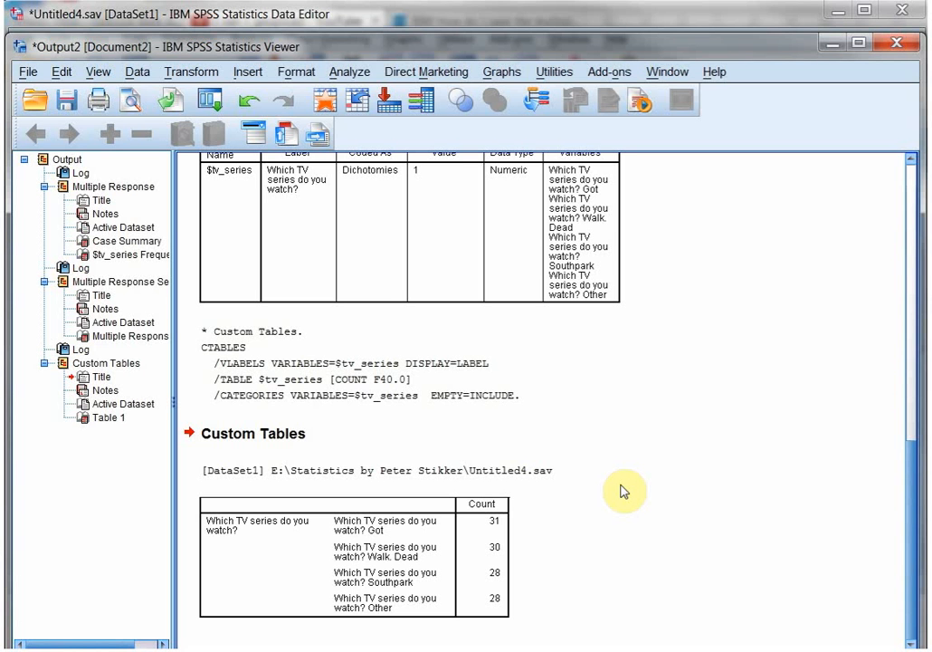
mouse_move(406, 224)
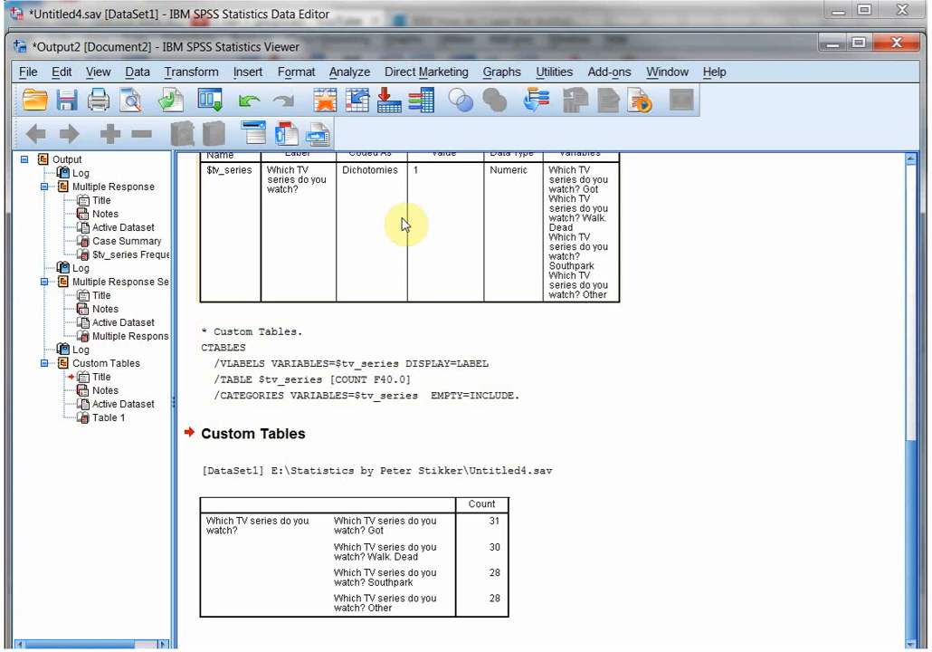
click(349, 71)
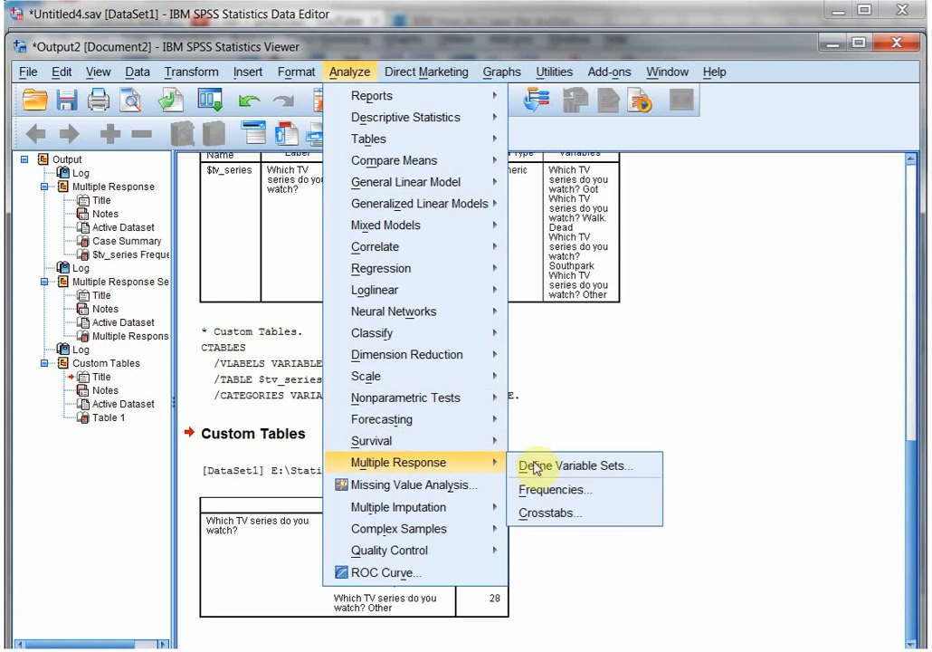
click(554, 489)
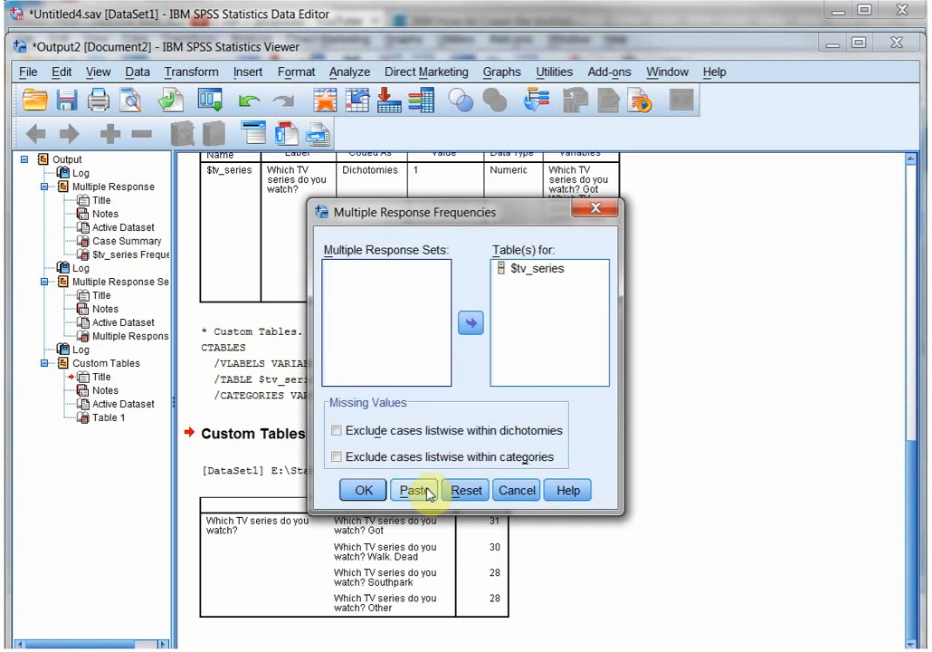
click(416, 490)
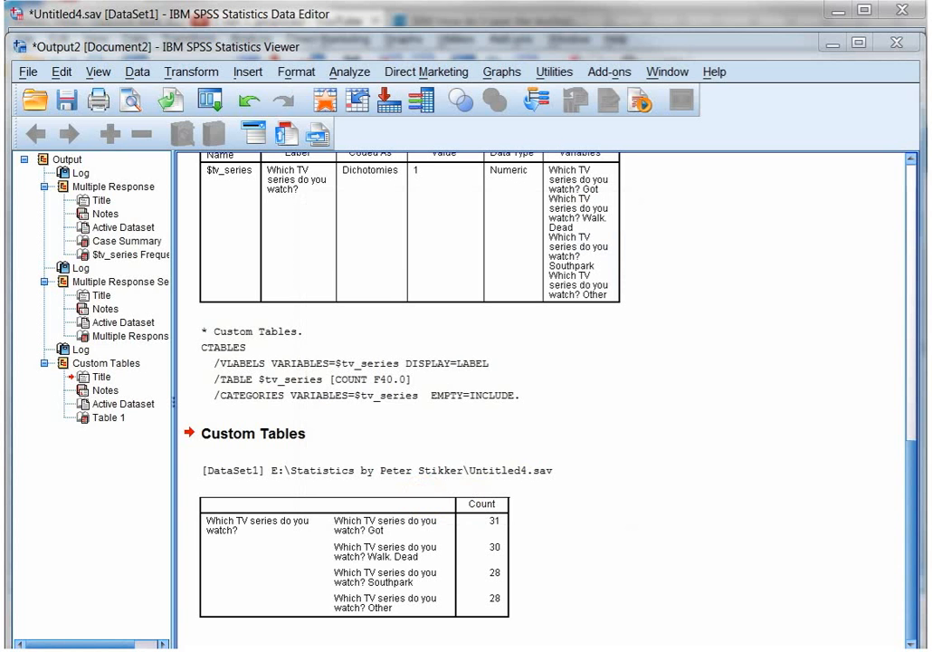